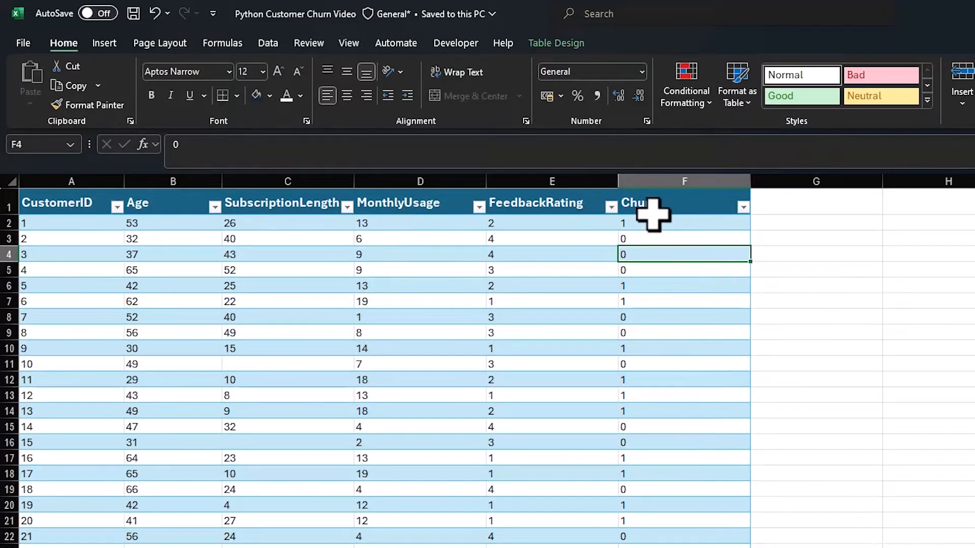
Select a cell in the Train table and show the Data tab's import and transform options.
{"action": "left_click", "coordinate": [556, 43]}
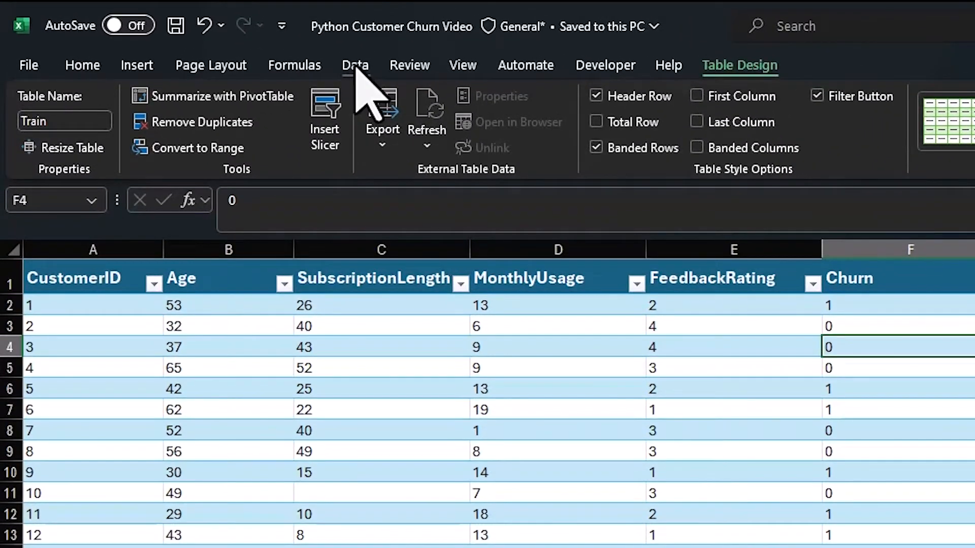
{"action": "left_click", "coordinate": [356, 65]}
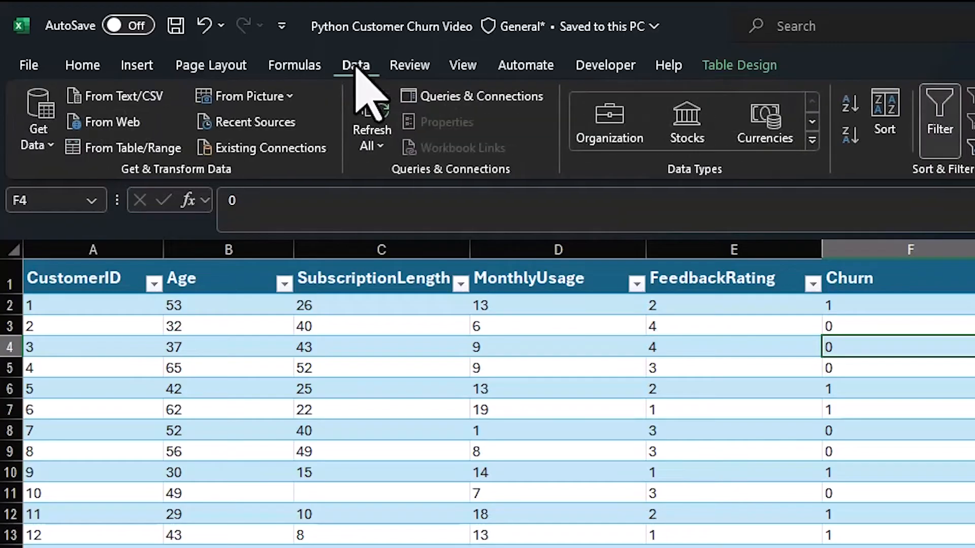
{"action": "mouse_move", "coordinate": [131, 148]}
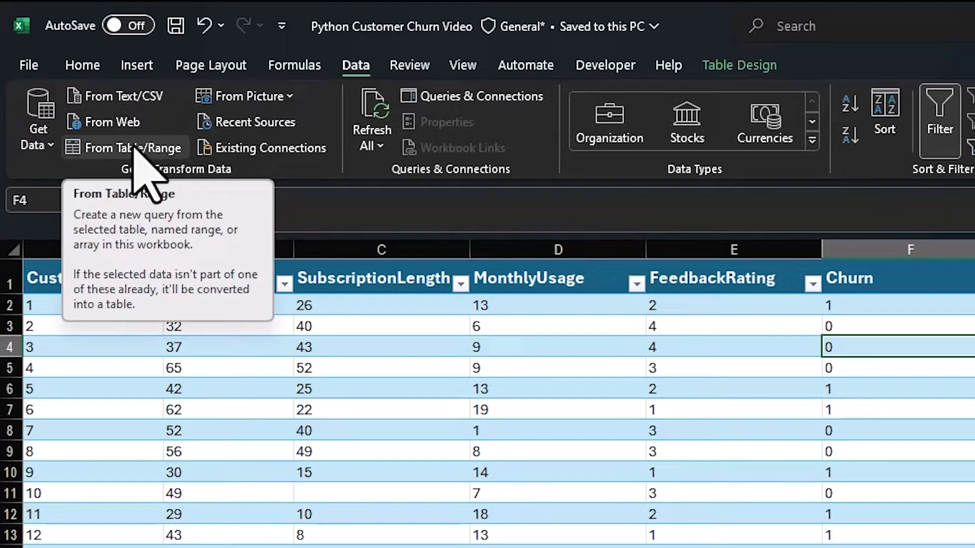
Load the Train table into Power Query Editor via From Table/Range.
{"action": "left_click", "coordinate": [132, 147]}
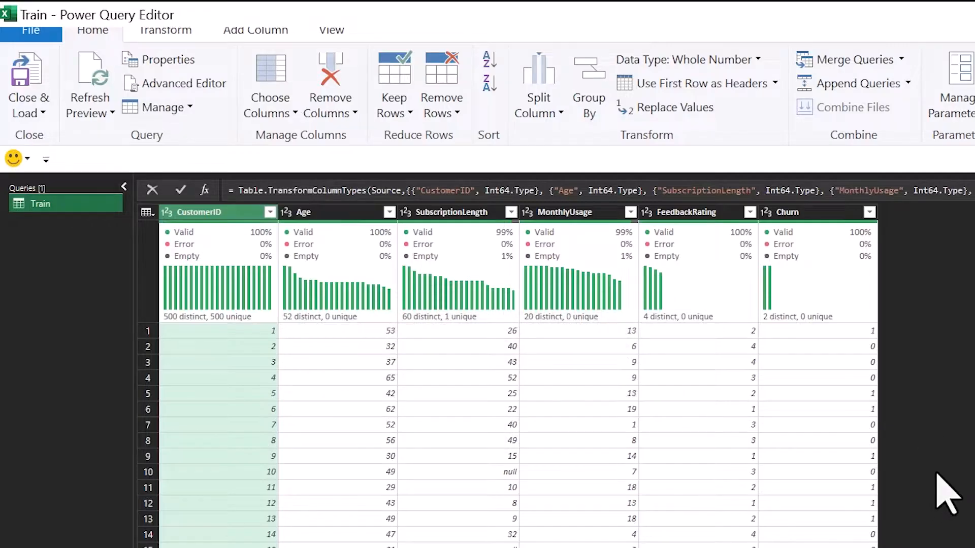
{"action": "mouse_move", "coordinate": [509, 299]}
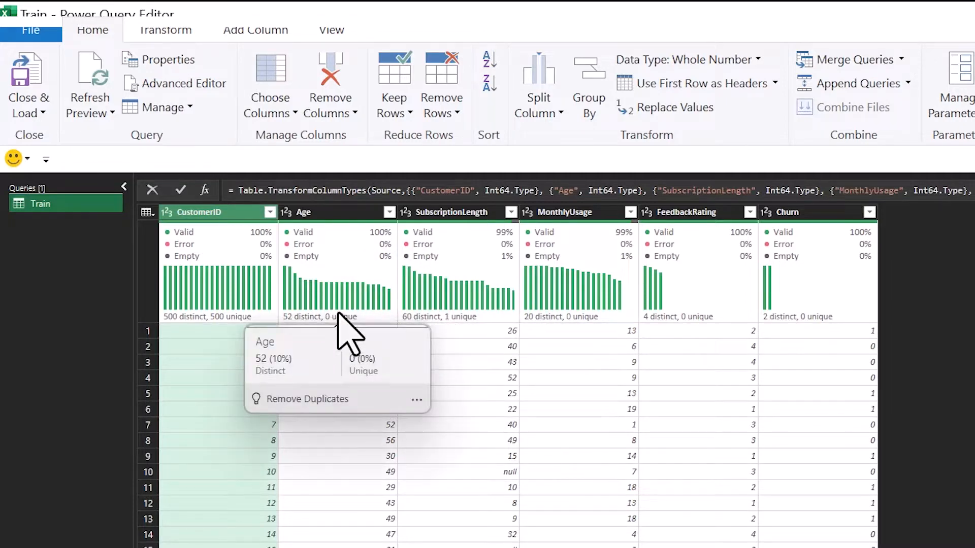
{"action": "mouse_move", "coordinate": [389, 326]}
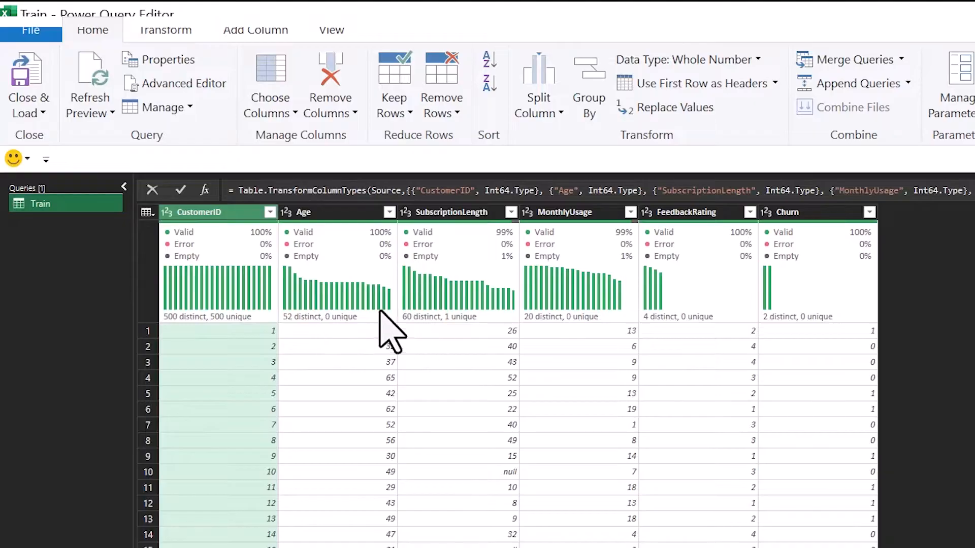
{"action": "mouse_move", "coordinate": [93, 236]}
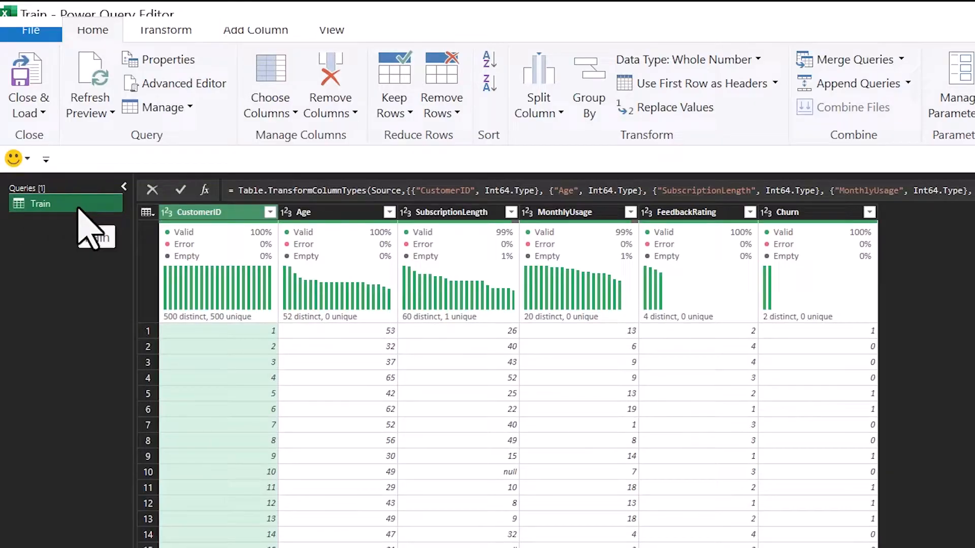
Duplicate the Train query twice, producing Train (2) and Train (3).
{"action": "right_click", "coordinate": [41, 203]}
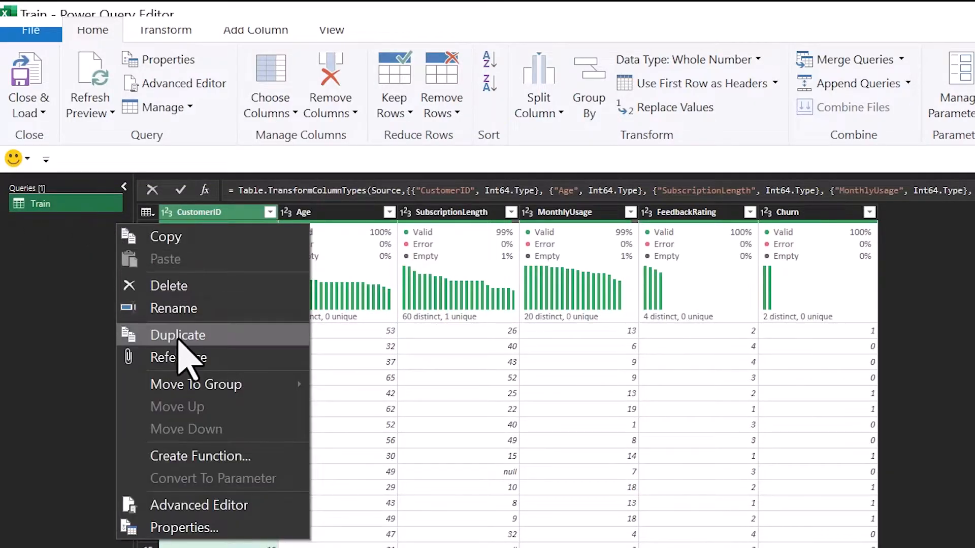
{"action": "left_click", "coordinate": [178, 334]}
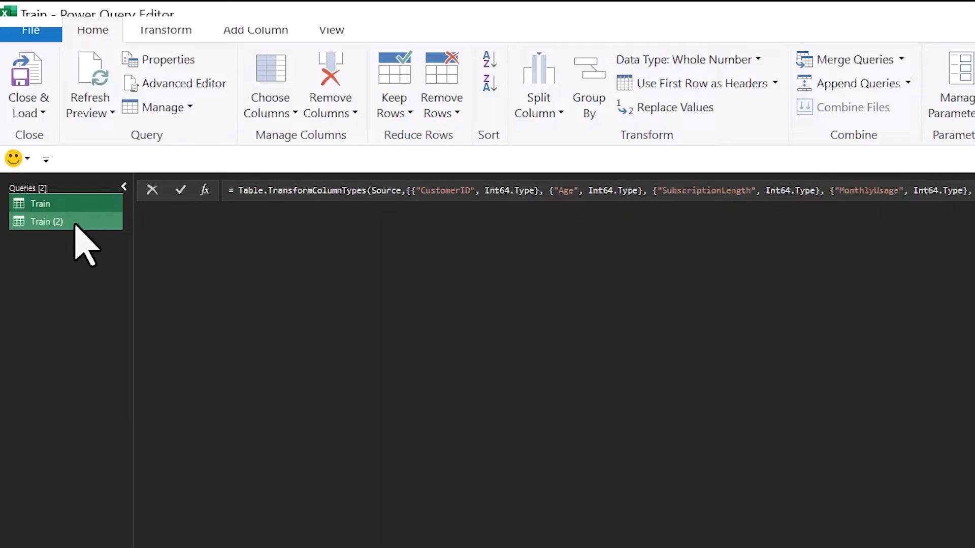
{"action": "left_click", "coordinate": [46, 221]}
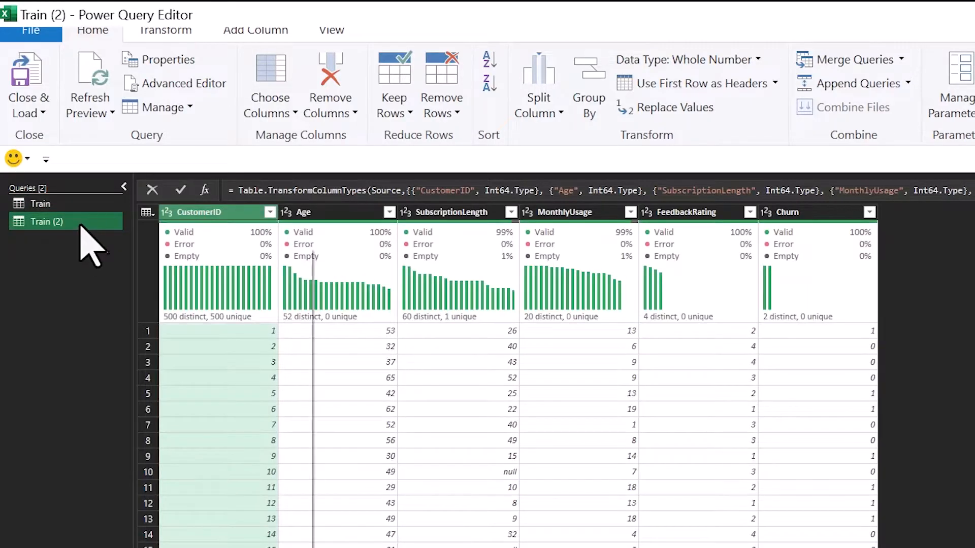
{"action": "right_click", "coordinate": [47, 223]}
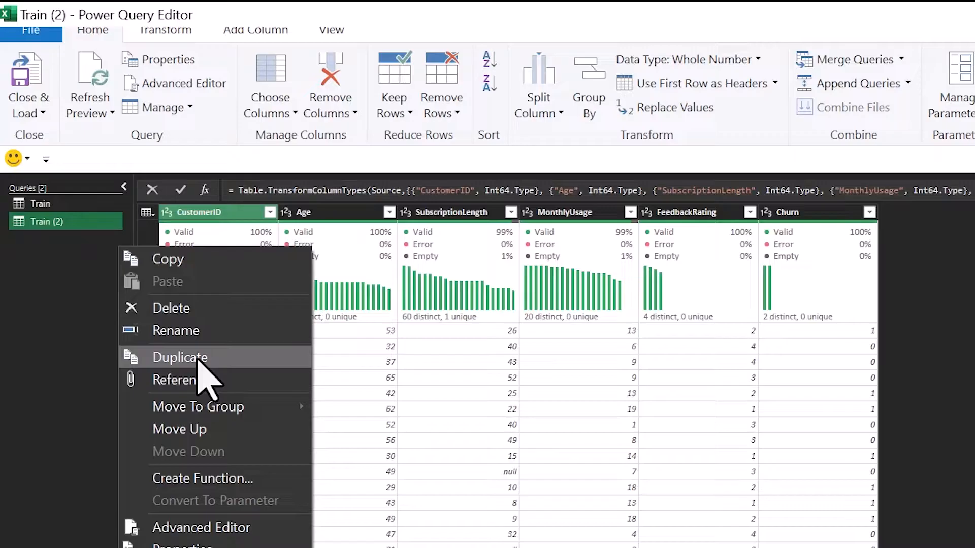
{"action": "left_click", "coordinate": [179, 357]}
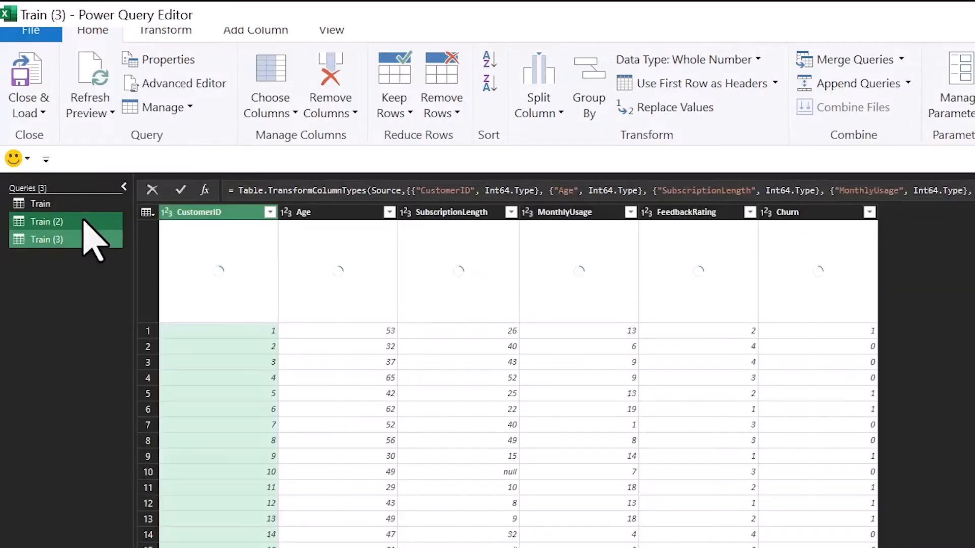
{"action": "left_click", "coordinate": [43, 221]}
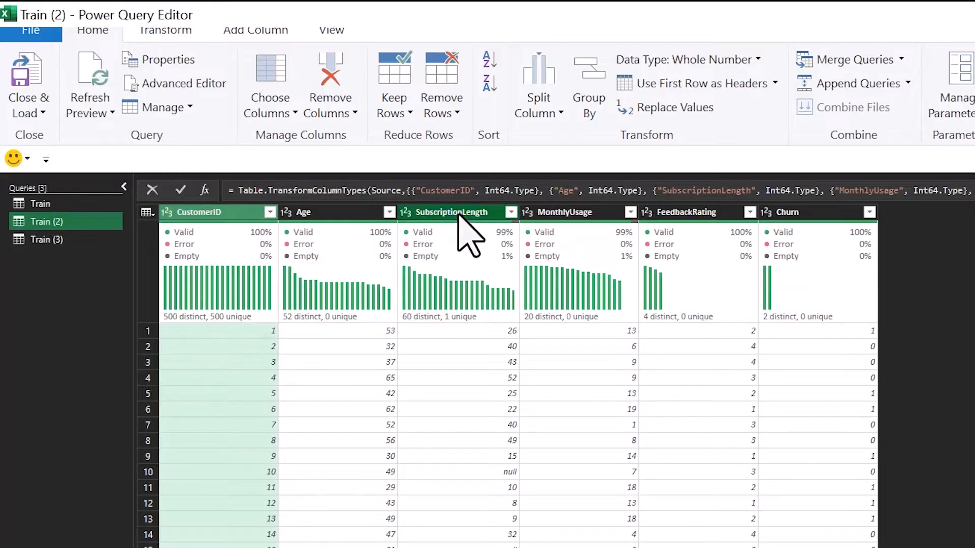
Compute the median of SubscriptionLength in Train (2) and rename that query Median Sub.
{"action": "left_click", "coordinate": [166, 30]}
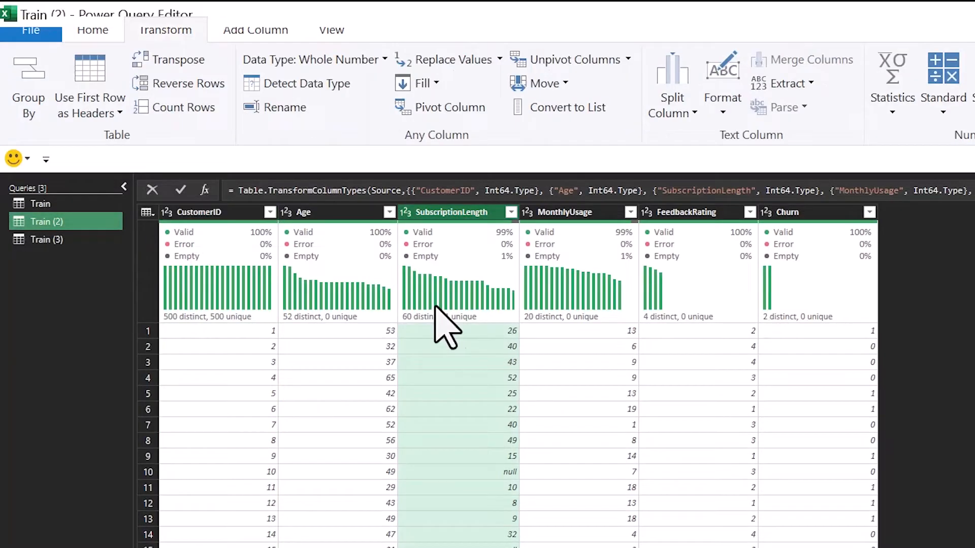
{"action": "left_click", "coordinate": [892, 88]}
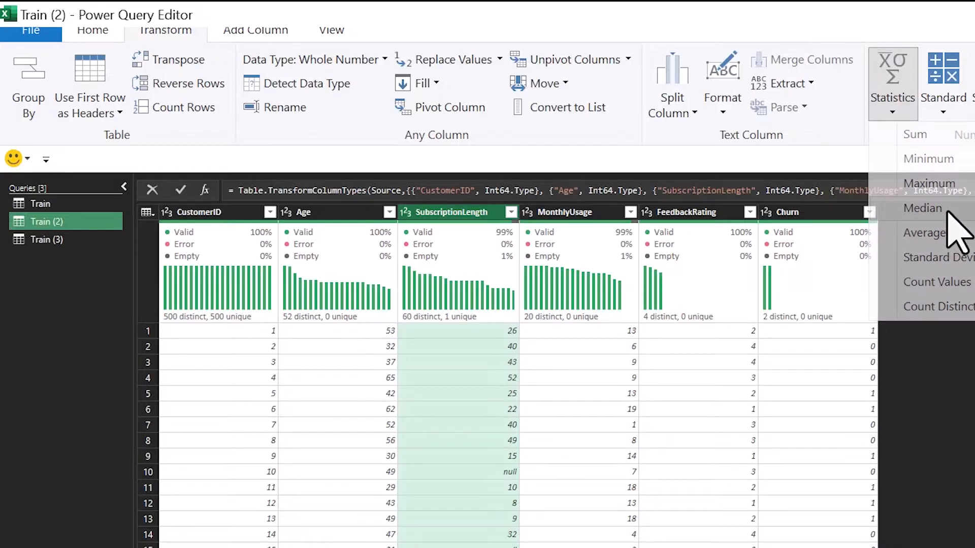
{"action": "left_click", "coordinate": [922, 207]}
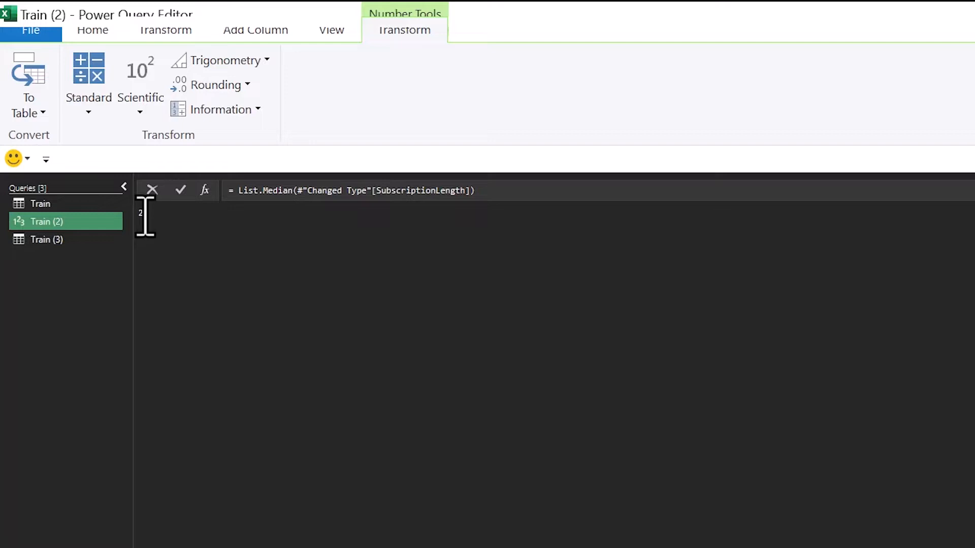
{"action": "right_click", "coordinate": [40, 221]}
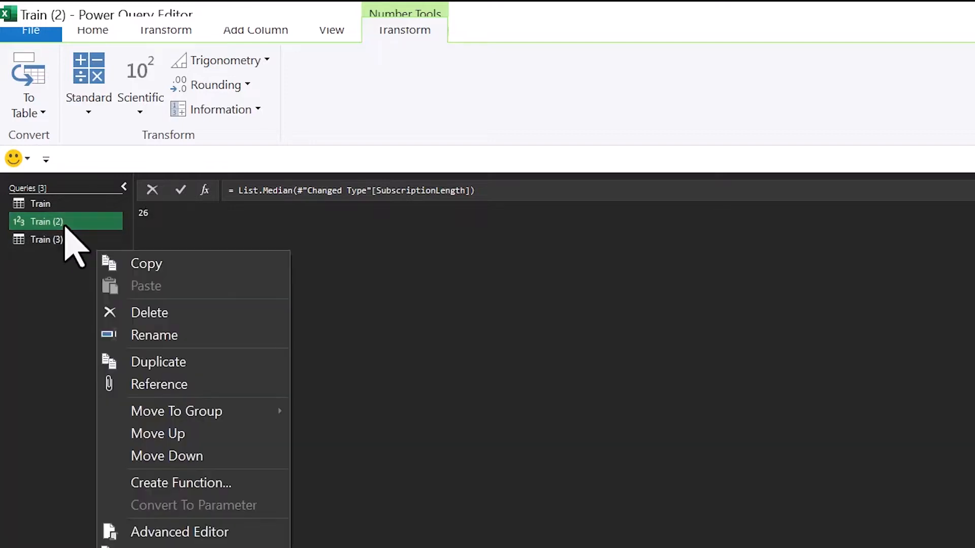
{"action": "mouse_move", "coordinate": [154, 334]}
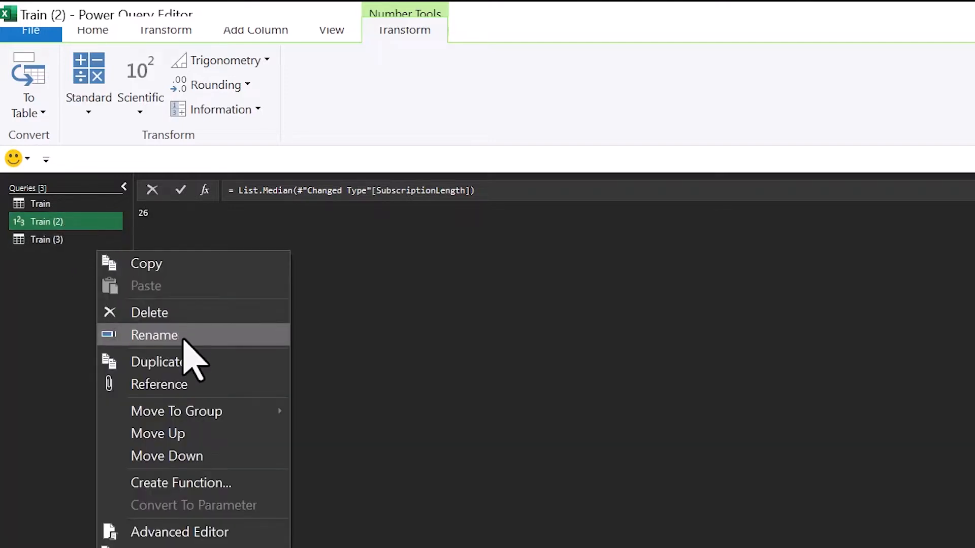
{"action": "left_click", "coordinate": [153, 334]}
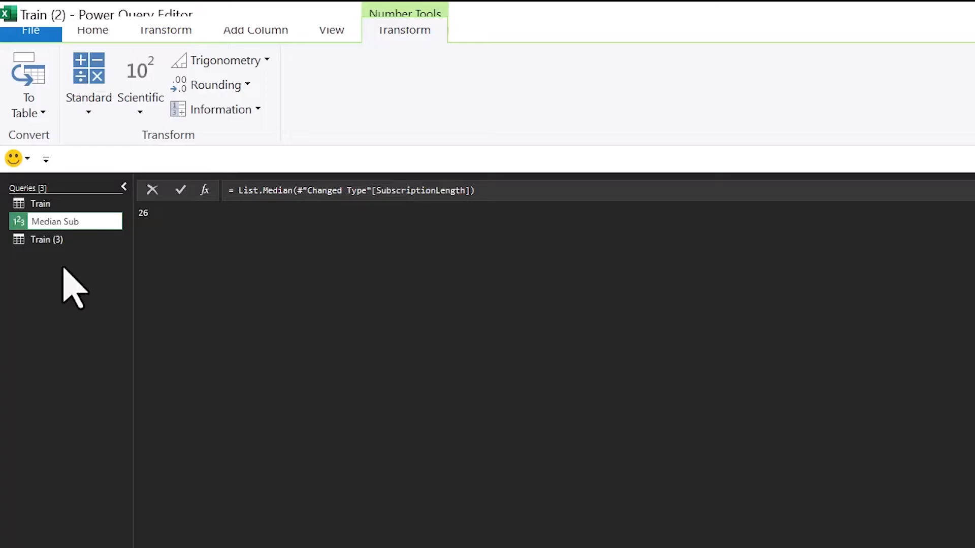
{"action": "left_click", "coordinate": [39, 203]}
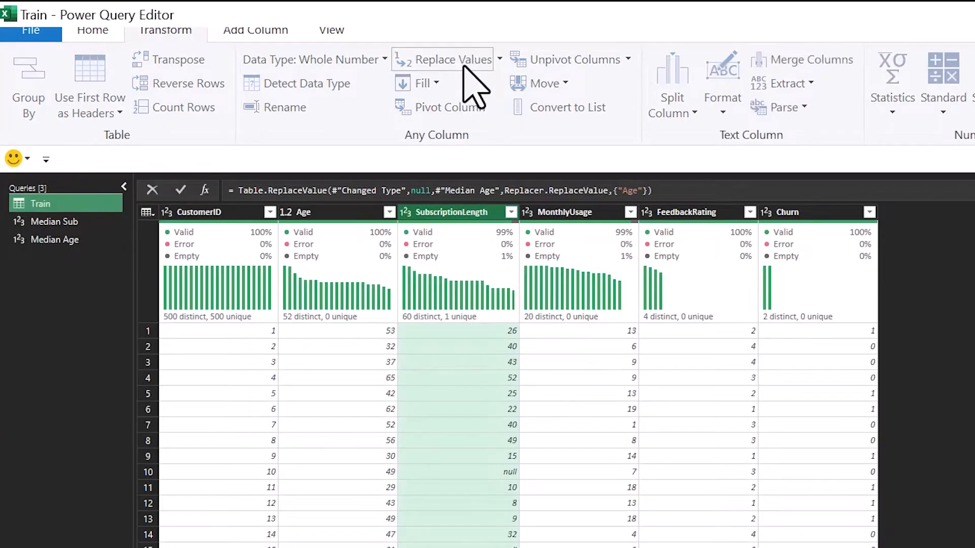
Replace null SubscriptionLength values with the #"Median Sub" query instead of 0.
{"action": "left_click", "coordinate": [450, 59]}
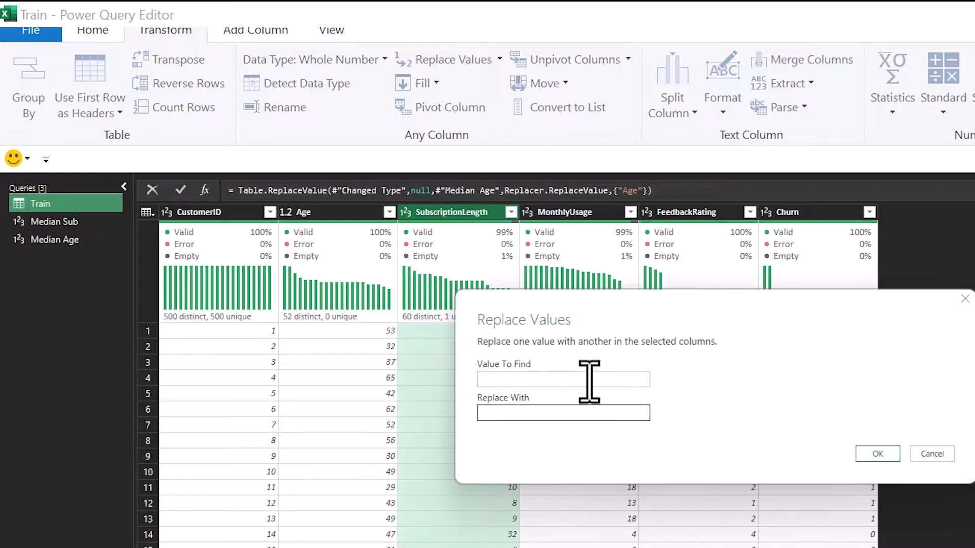
{"action": "type", "text": "null"}
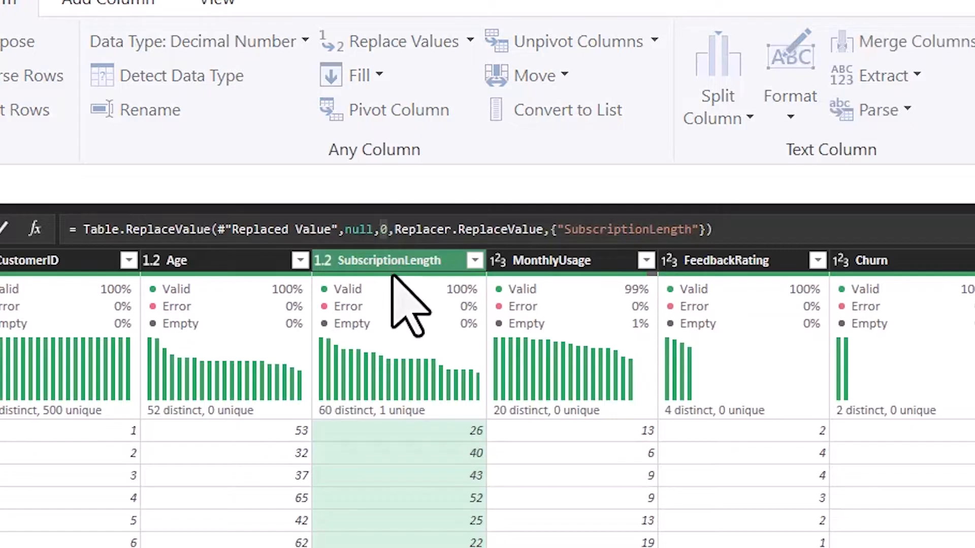
{"action": "type", "text": "Median"}
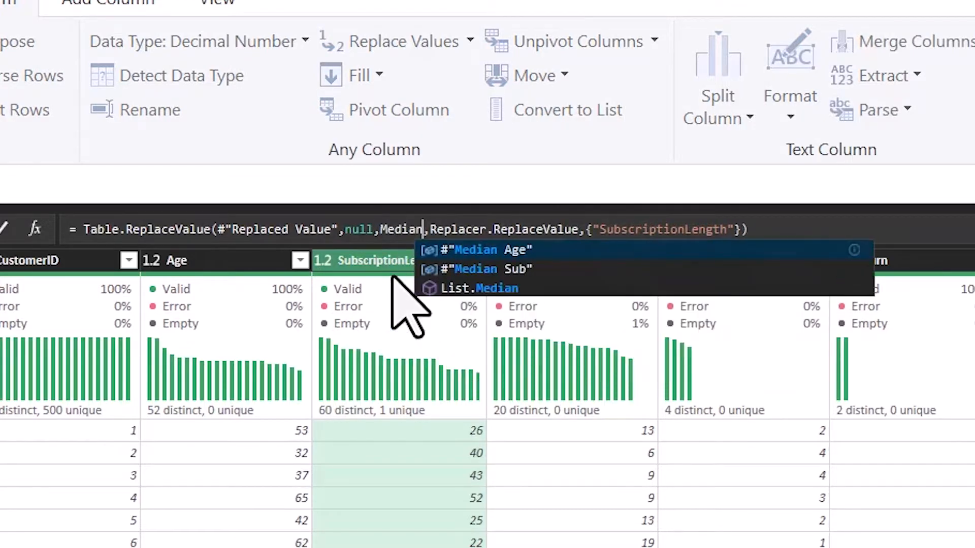
{"action": "left_click", "coordinate": [486, 268]}
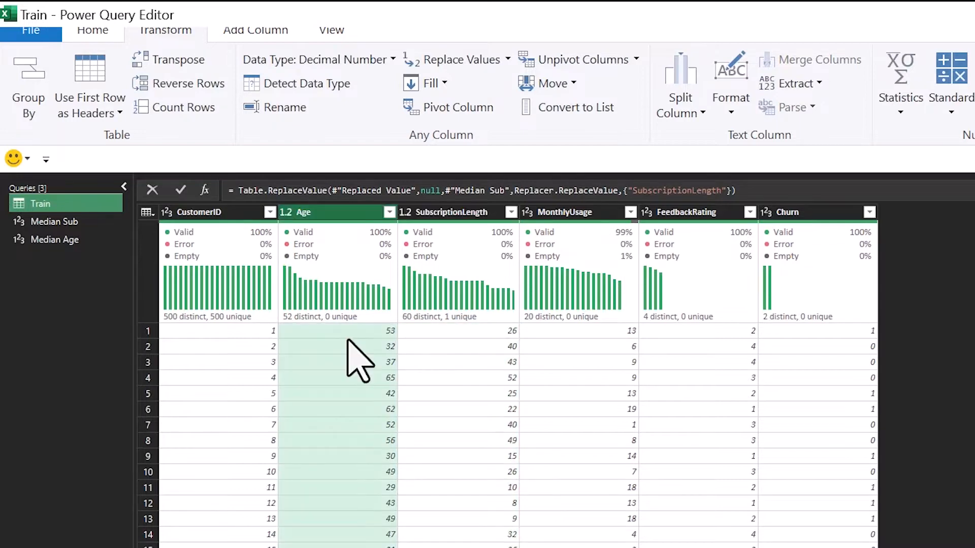
Add an Age Bucket conditional column where Age less than or equal to 25 gives 1.
{"action": "left_click", "coordinate": [254, 30]}
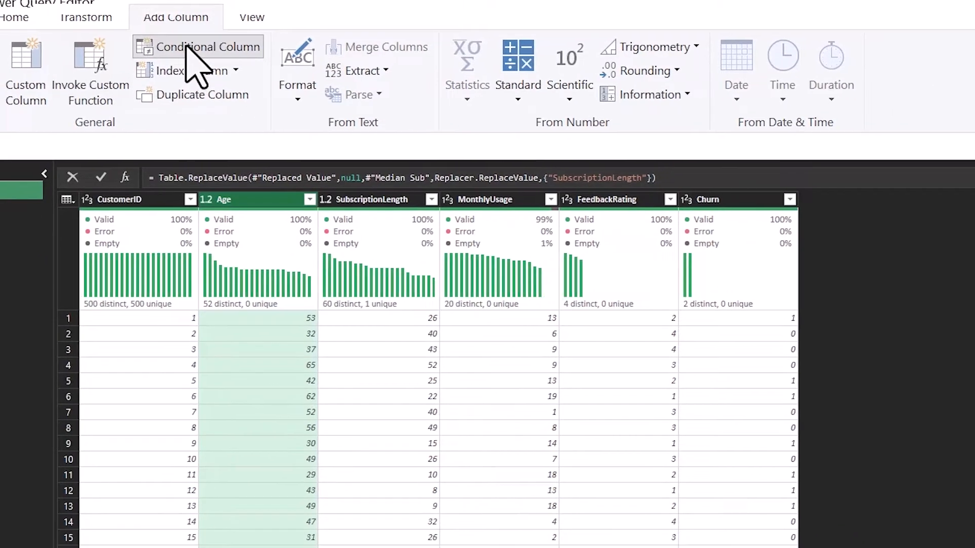
{"action": "left_click", "coordinate": [212, 46]}
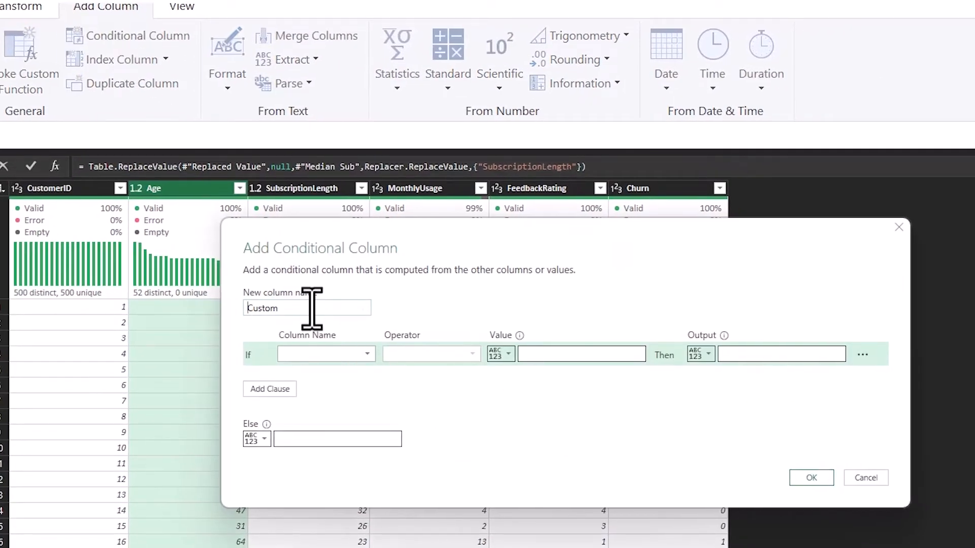
{"action": "type", "text": "Age"}
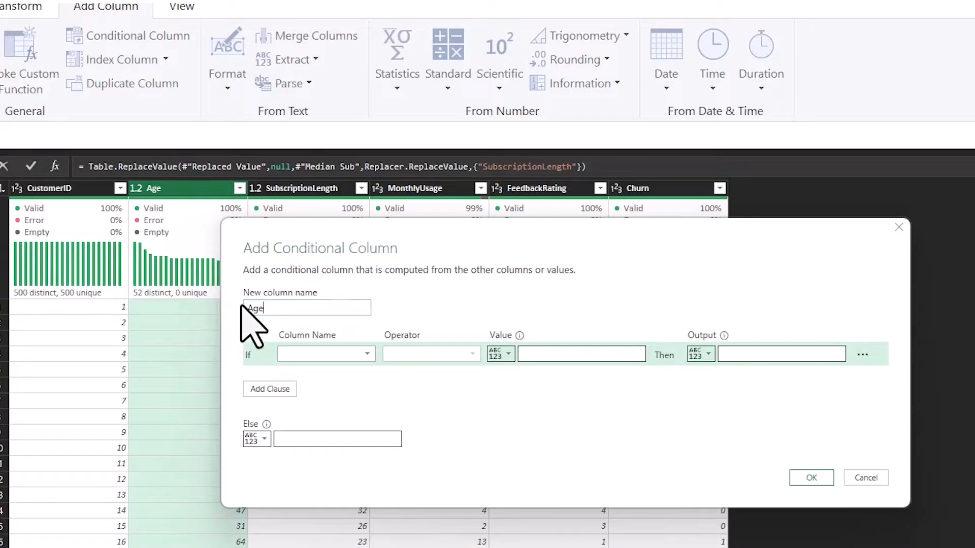
{"action": "type", "text": "Bucket"}
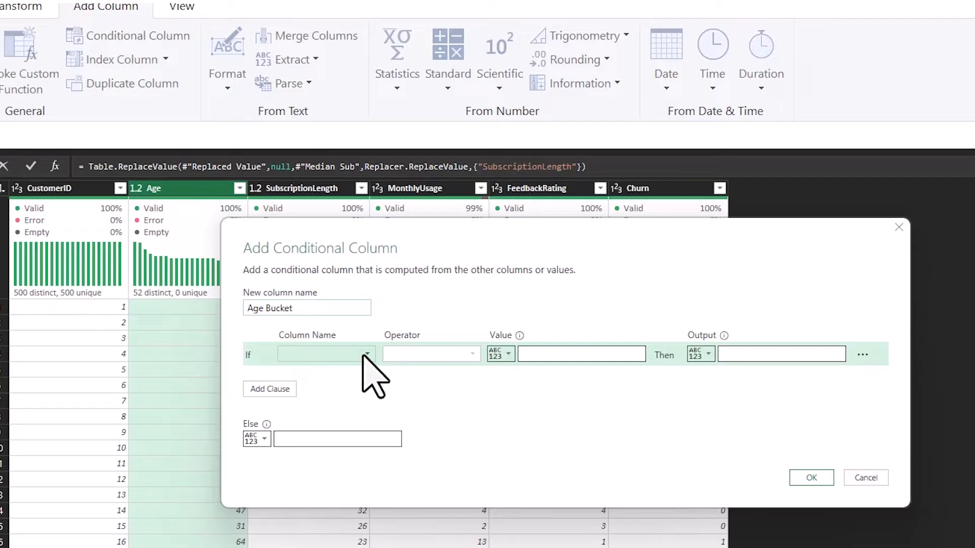
{"action": "left_click", "coordinate": [325, 354]}
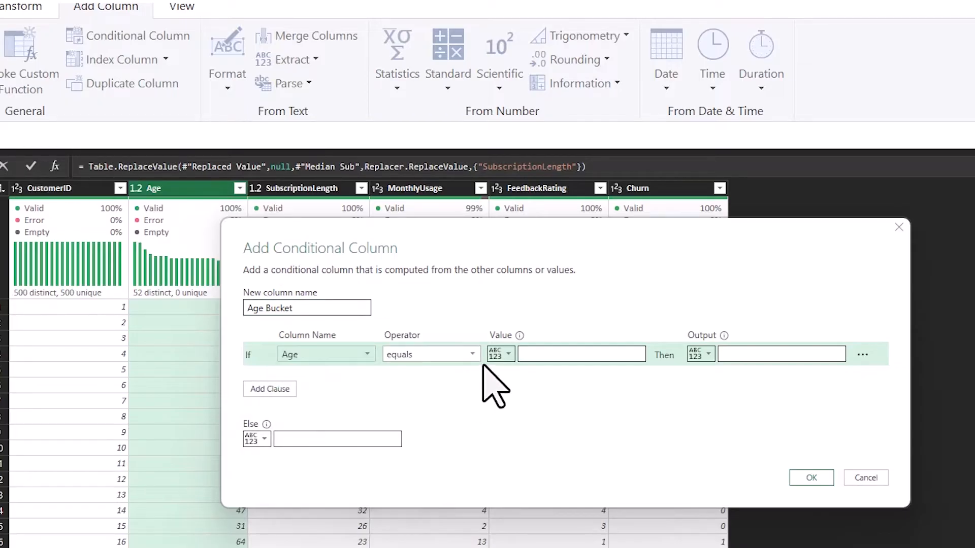
{"action": "left_click", "coordinate": [431, 355]}
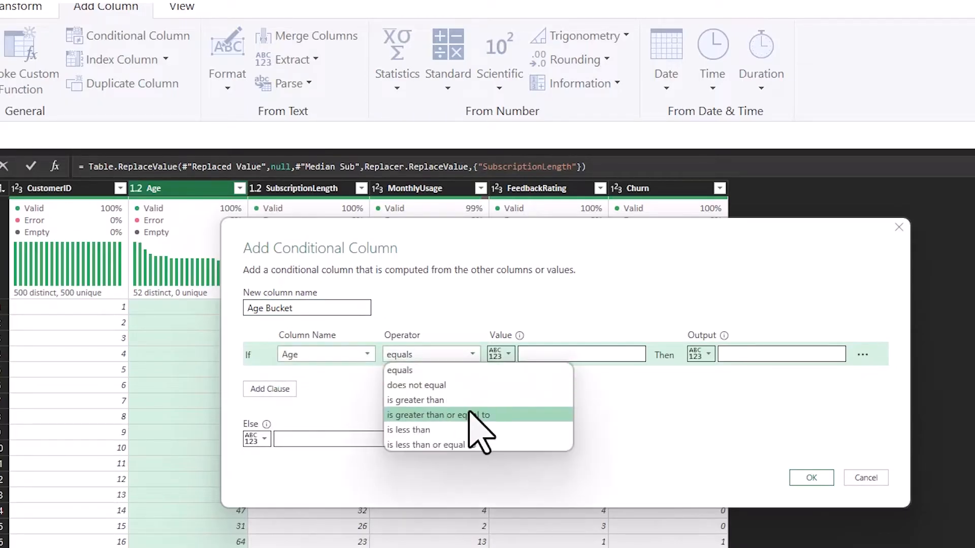
{"action": "left_click", "coordinate": [429, 445]}
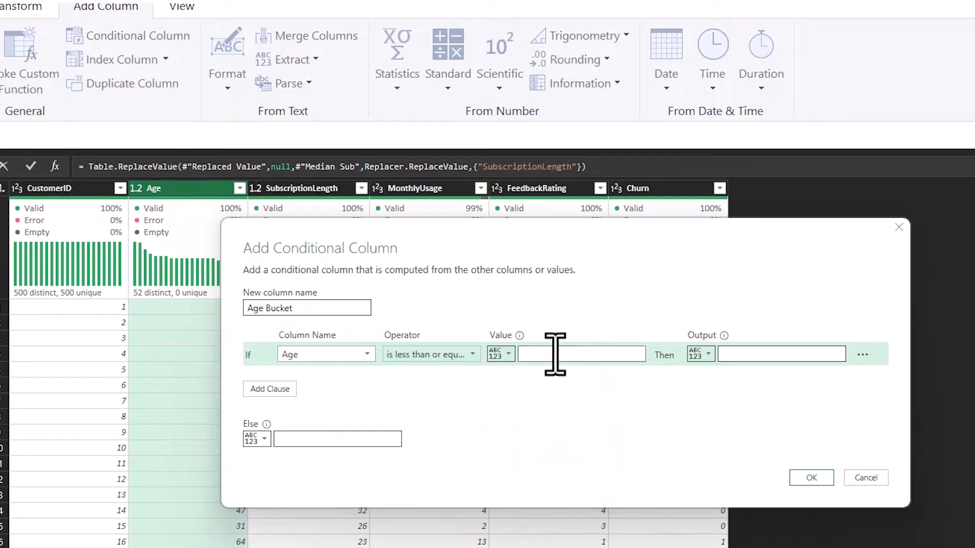
{"action": "type", "text": "25"}
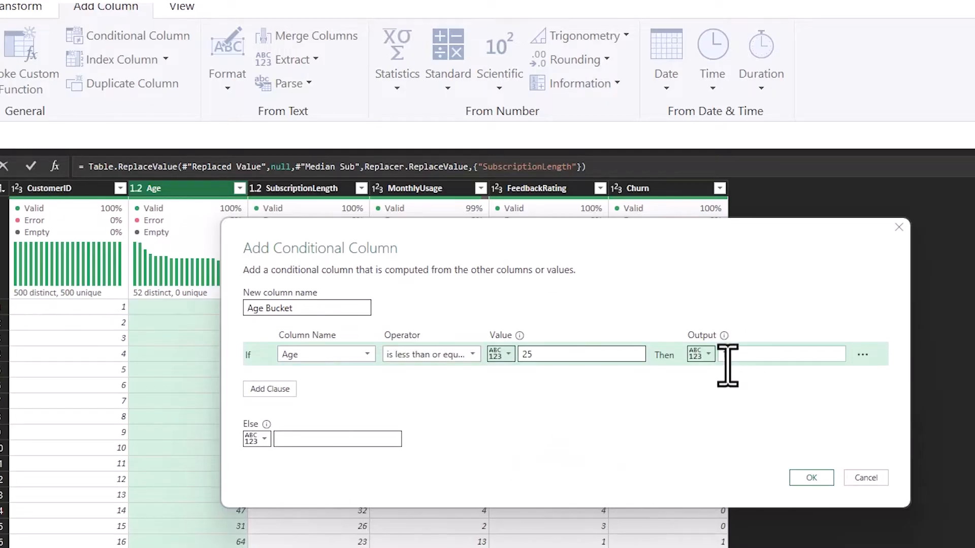
{"action": "type", "text": "1"}
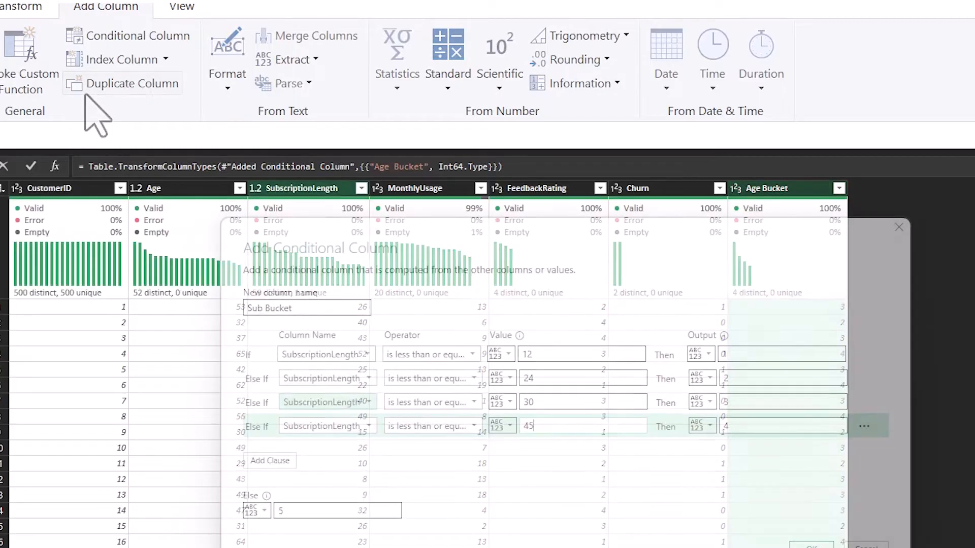
{"action": "left_click", "coordinate": [811, 547]}
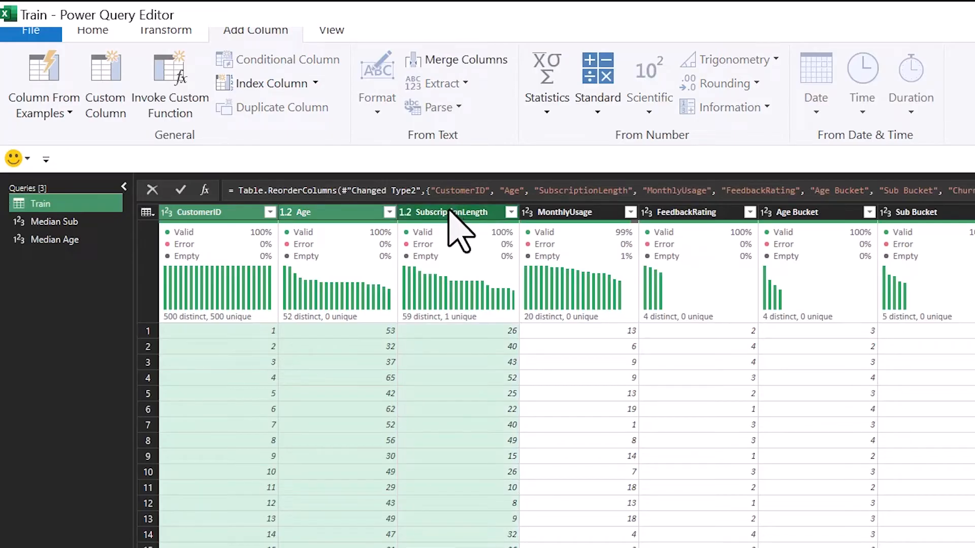
{"action": "left_click", "coordinate": [92, 29]}
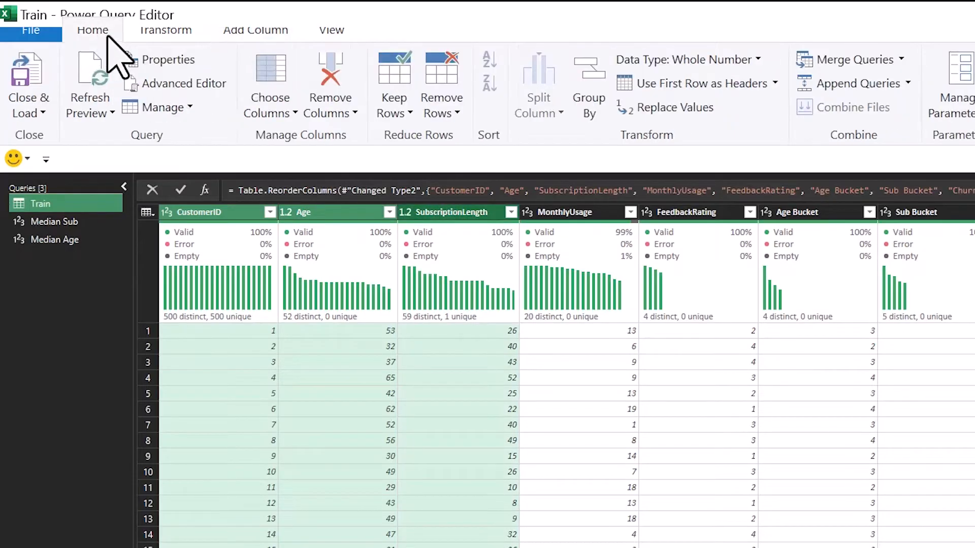
Remove the selected columns and load Train as Only Create Connection.
{"action": "left_click", "coordinate": [330, 82]}
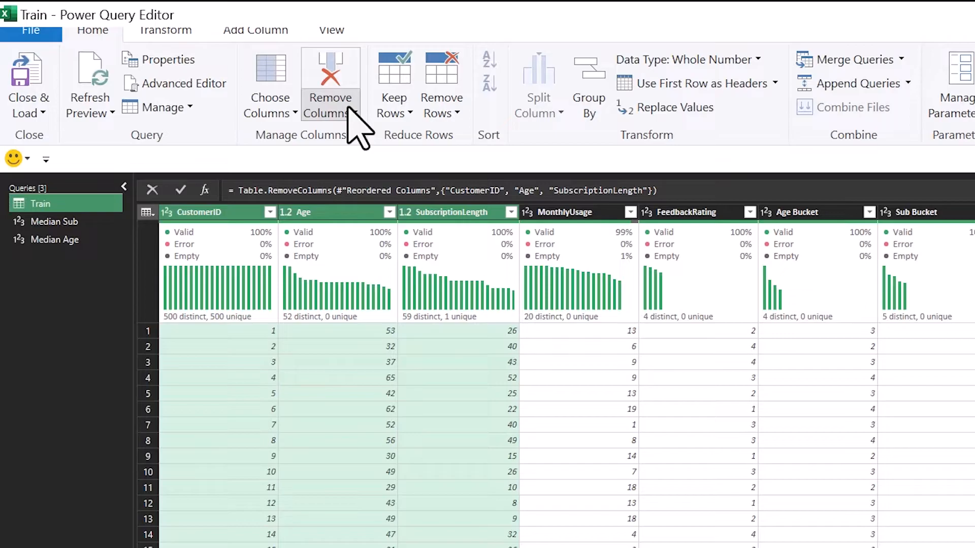
{"action": "left_click", "coordinate": [330, 81]}
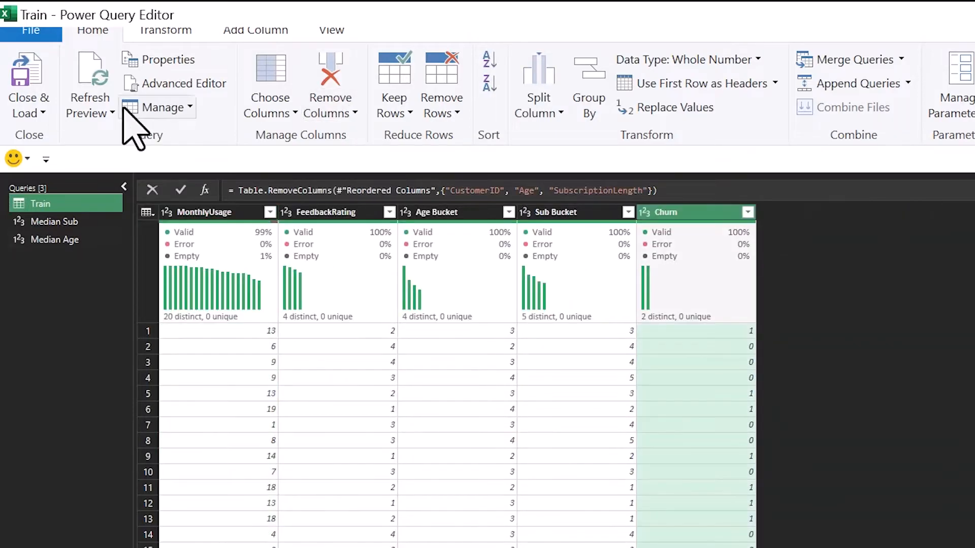
{"action": "mouse_move", "coordinate": [29, 85]}
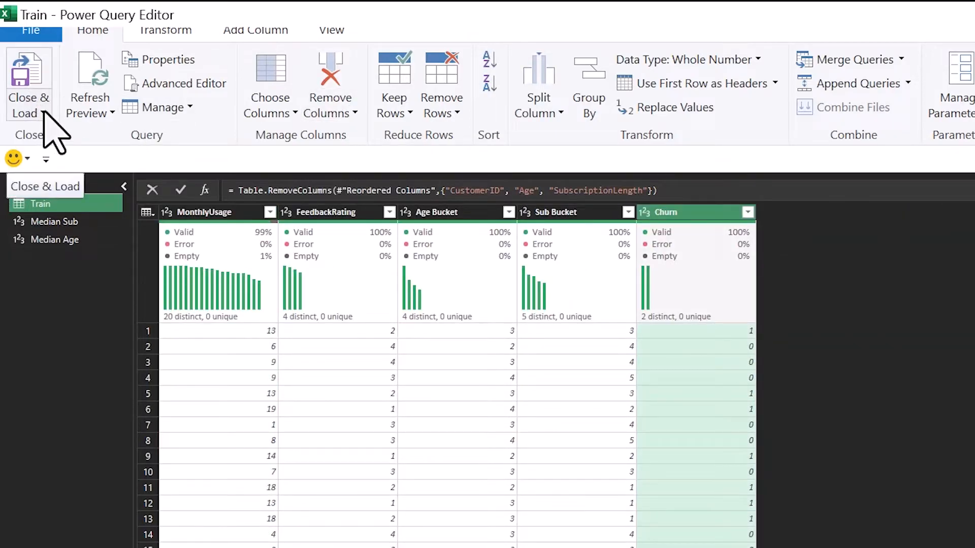
{"action": "left_click", "coordinate": [28, 97]}
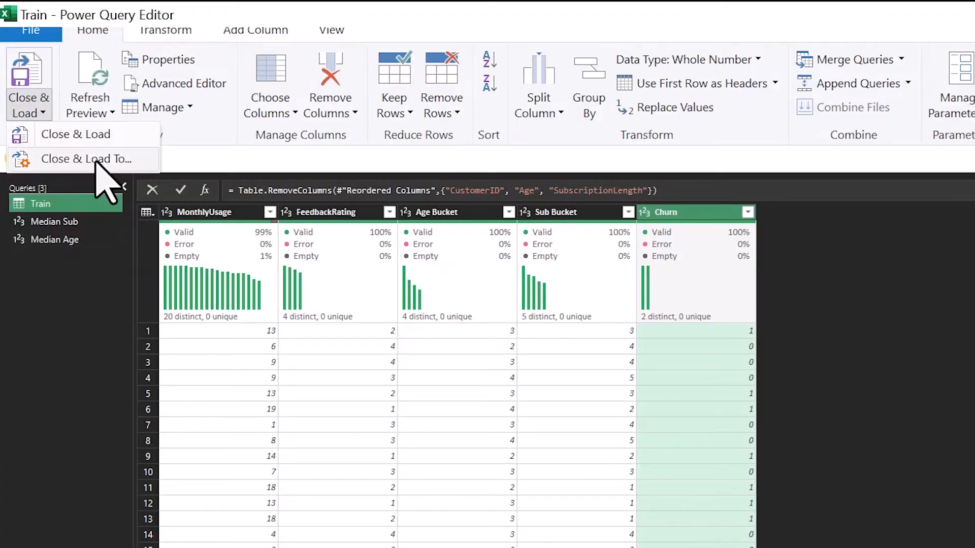
{"action": "left_click", "coordinate": [87, 158]}
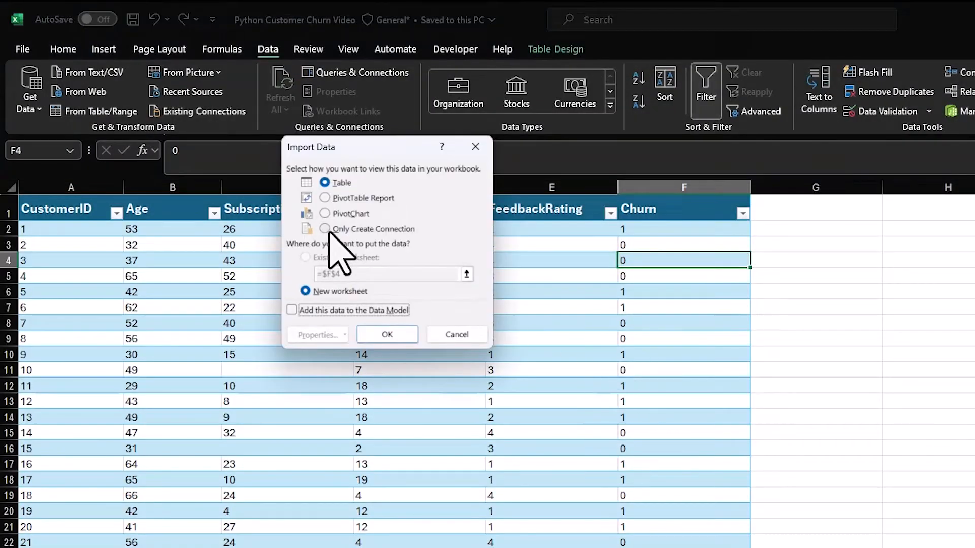
{"action": "left_click", "coordinate": [324, 229]}
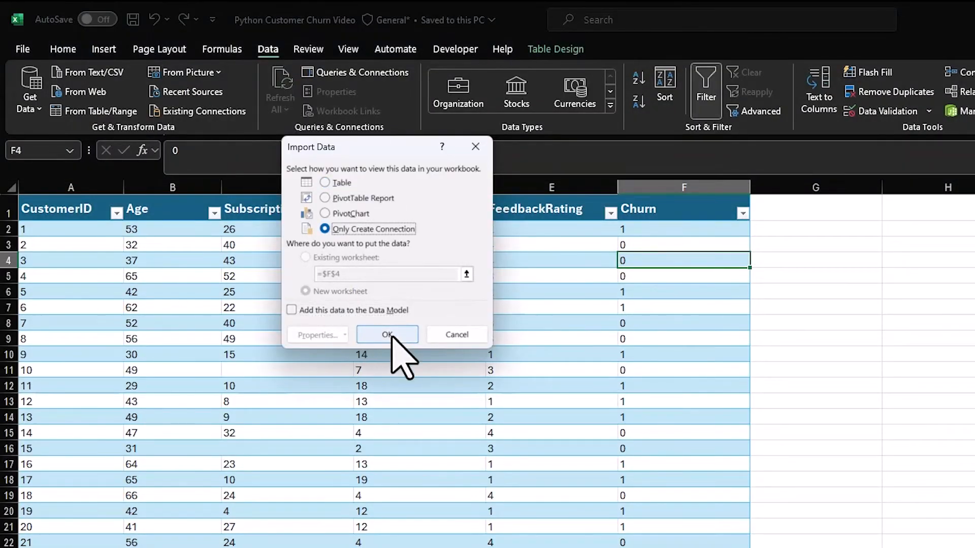
{"action": "left_click", "coordinate": [387, 334]}
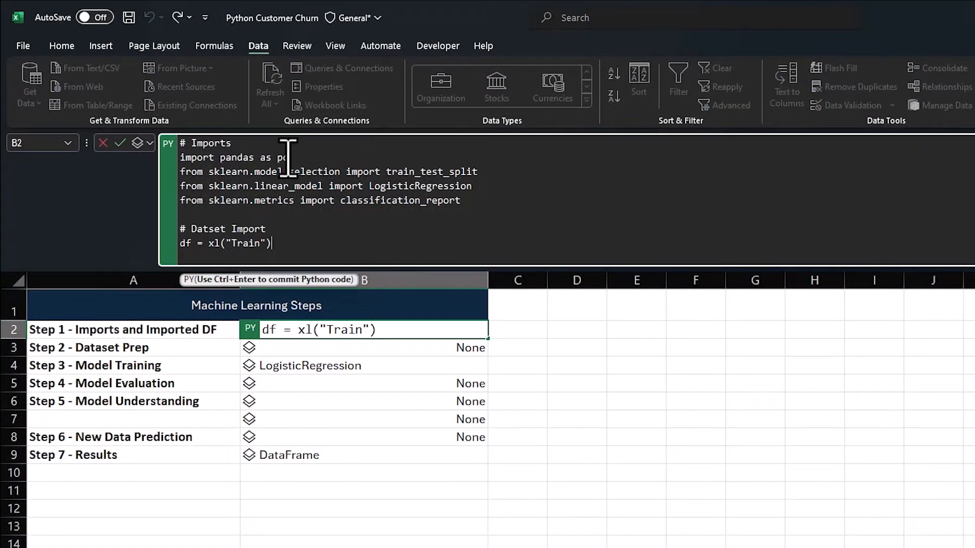
{"action": "mouse_move", "coordinate": [478, 172]}
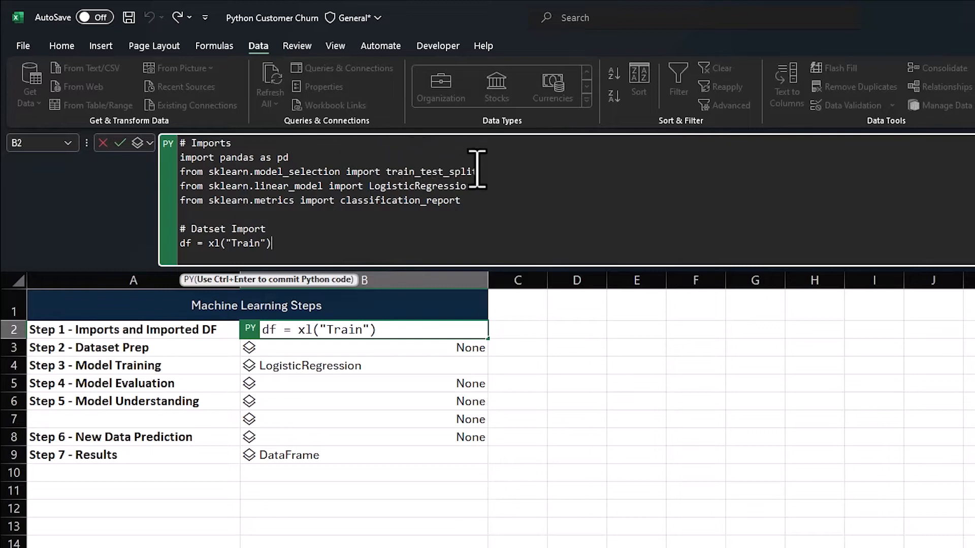
{"action": "mouse_move", "coordinate": [379, 224]}
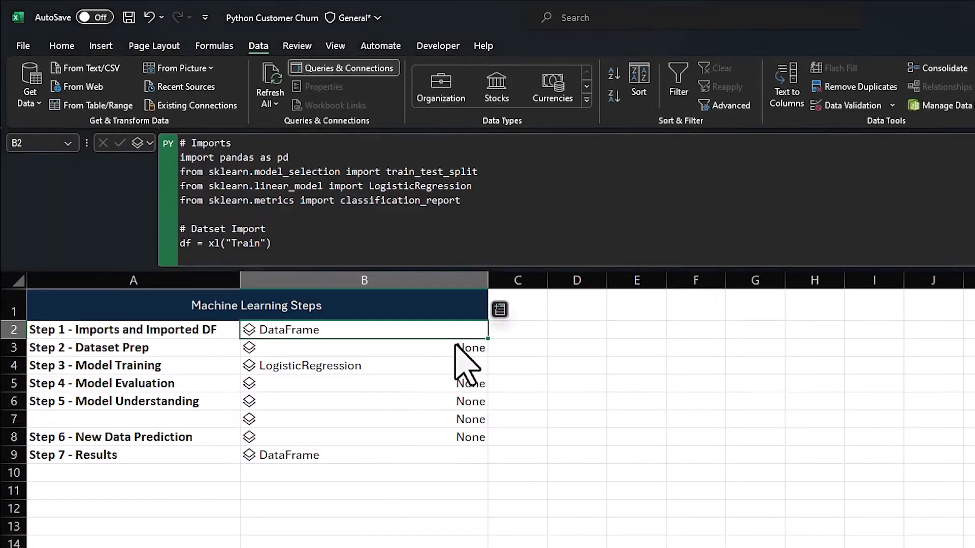
{"action": "left_click", "coordinate": [363, 347]}
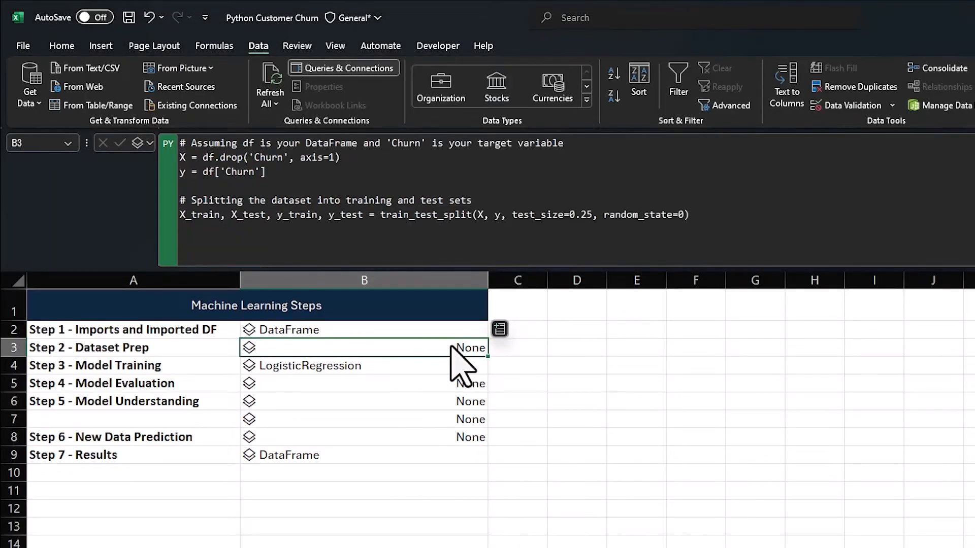
{"action": "mouse_move", "coordinate": [215, 214]}
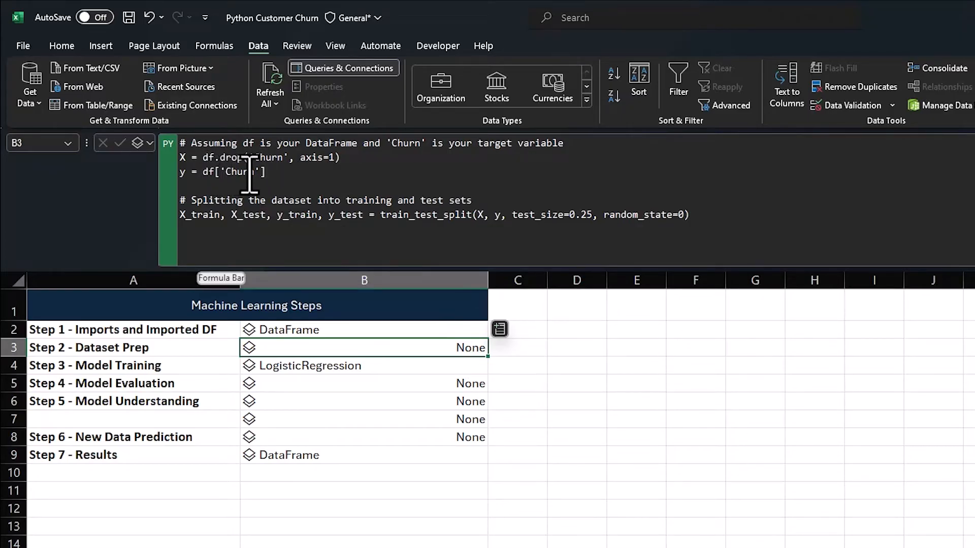
{"action": "mouse_move", "coordinate": [334, 224]}
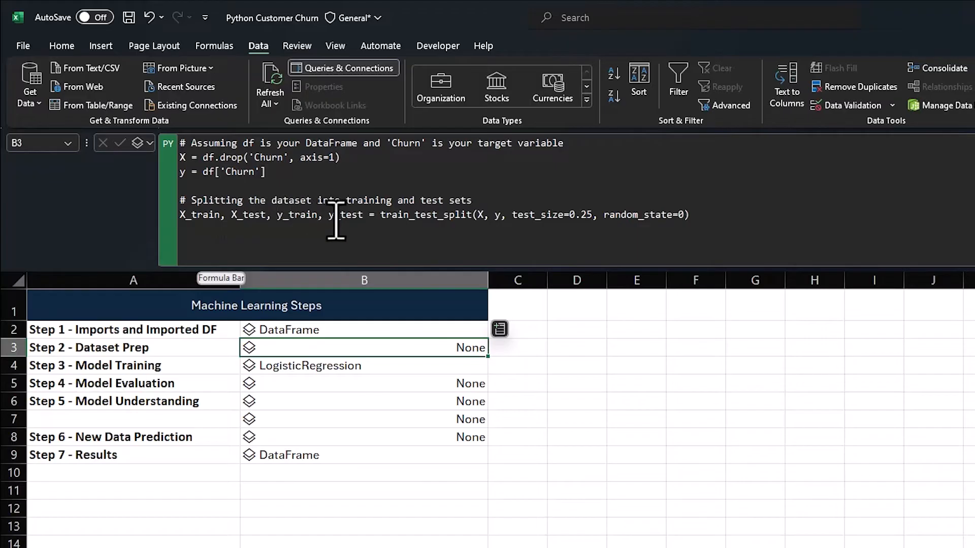
{"action": "mouse_move", "coordinate": [379, 372]}
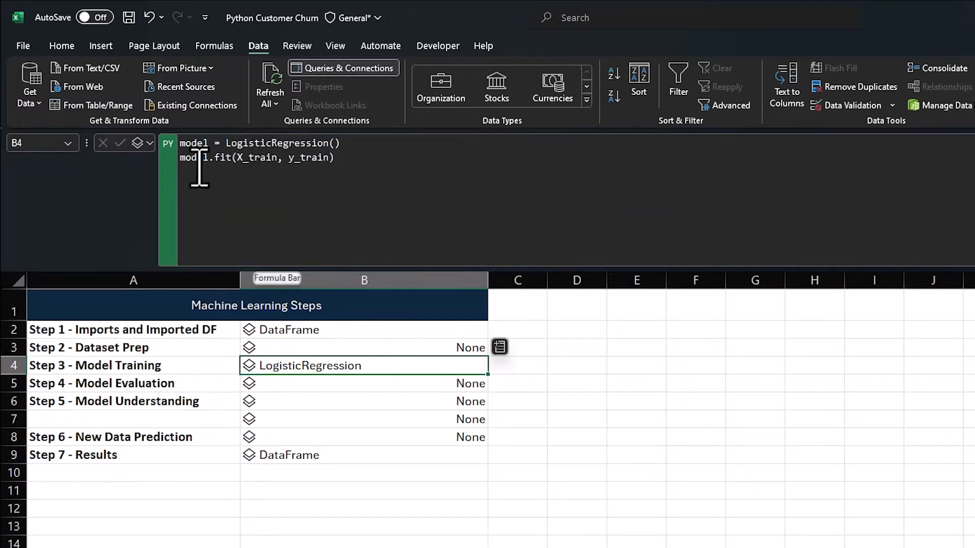
{"action": "mouse_move", "coordinate": [384, 395]}
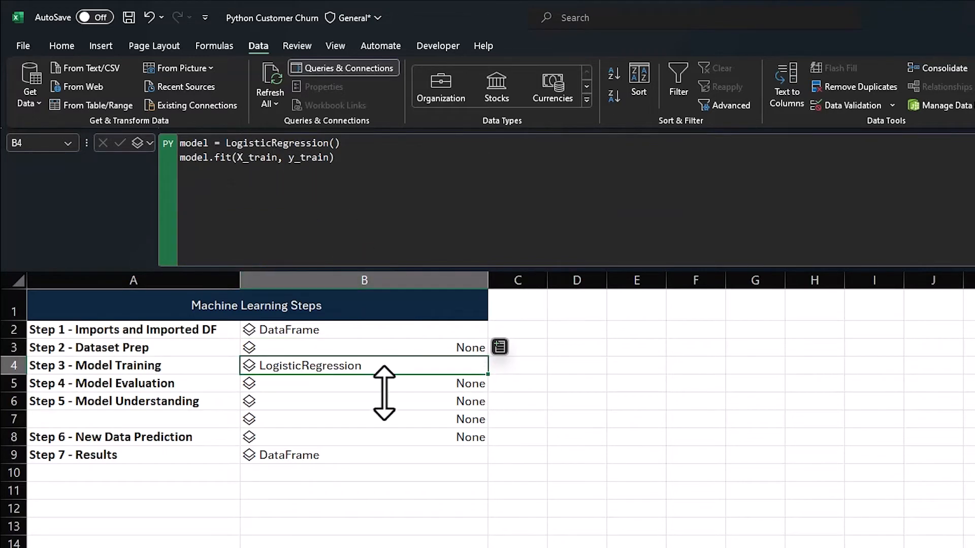
Review the evaluation code in B5, then the coefficient and prediction steps below it.
{"action": "left_click", "coordinate": [363, 382]}
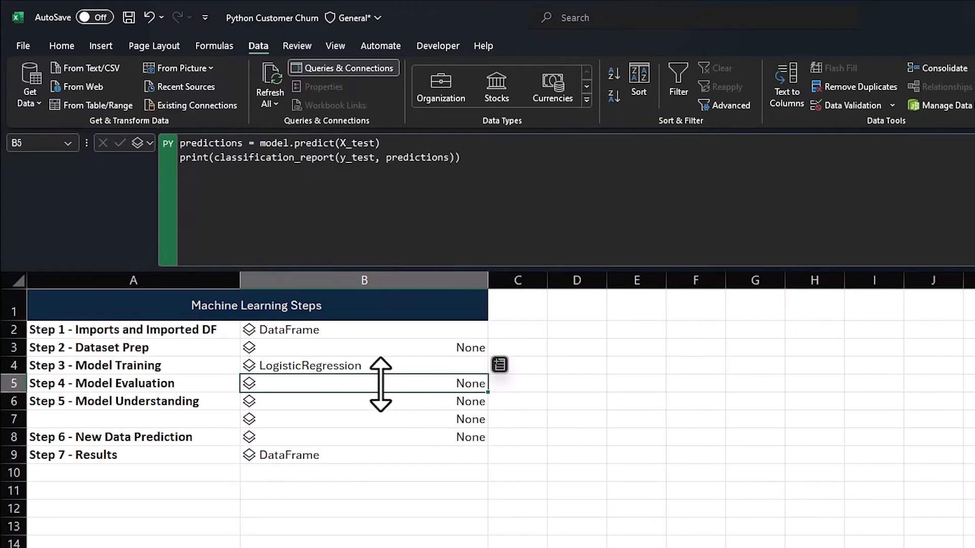
{"action": "double_click", "coordinate": [363, 383]}
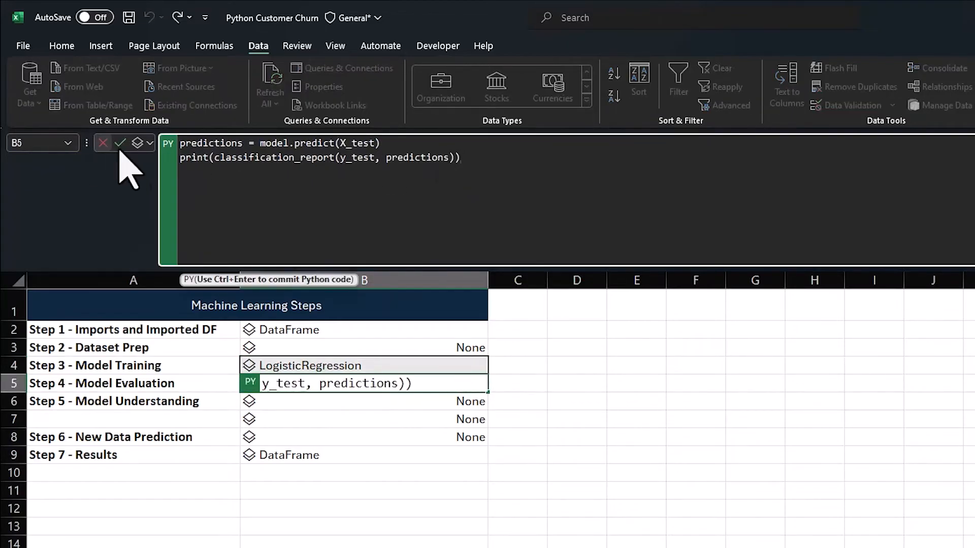
{"action": "left_click", "coordinate": [121, 143]}
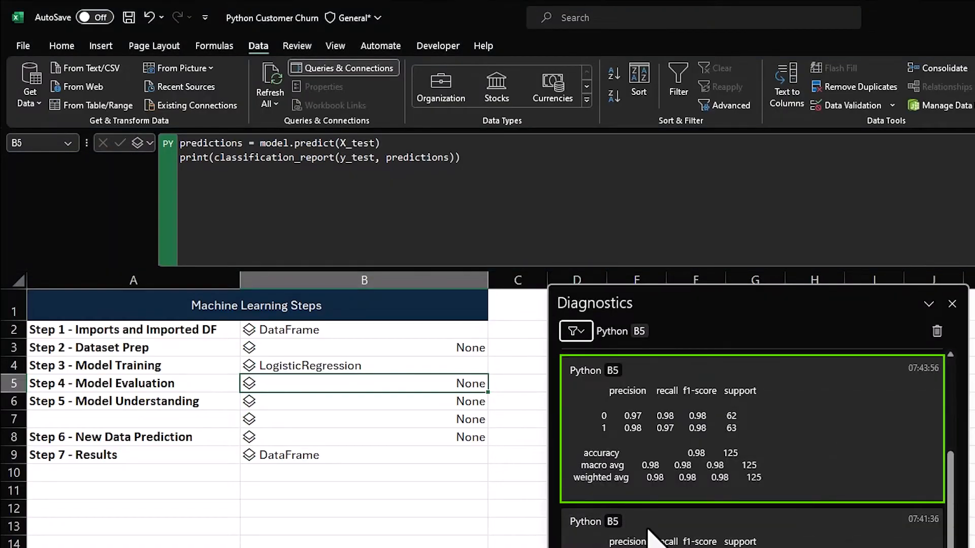
{"action": "mouse_move", "coordinate": [615, 541]}
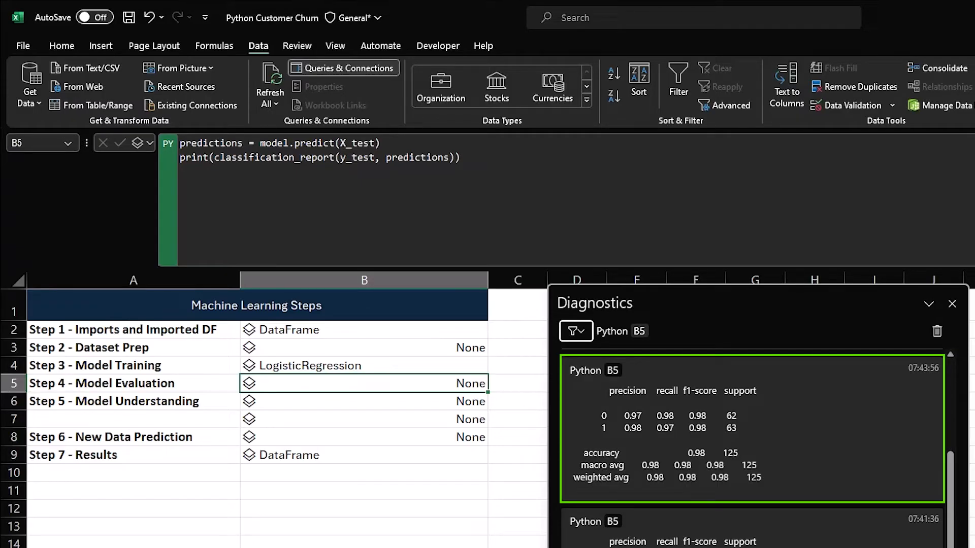
{"action": "left_click", "coordinate": [364, 401]}
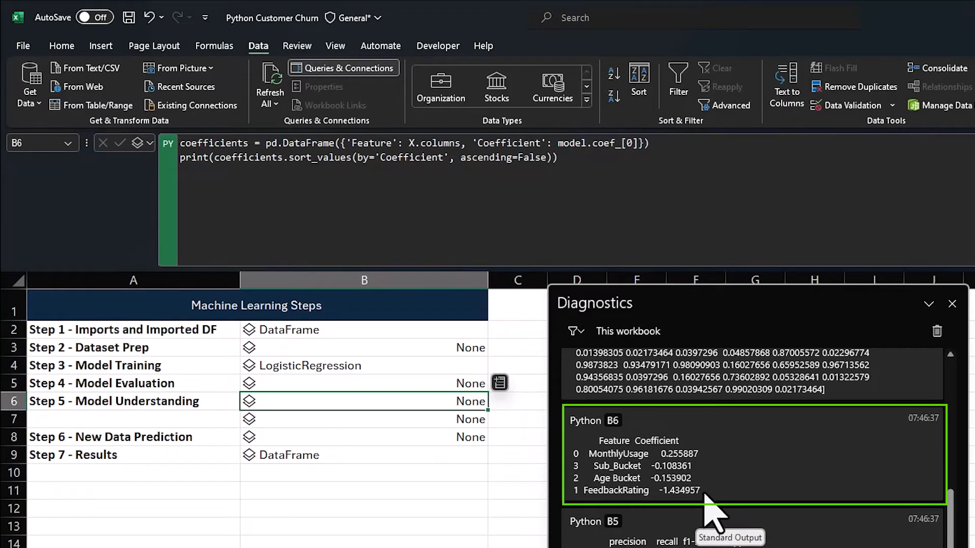
{"action": "mouse_move", "coordinate": [697, 509]}
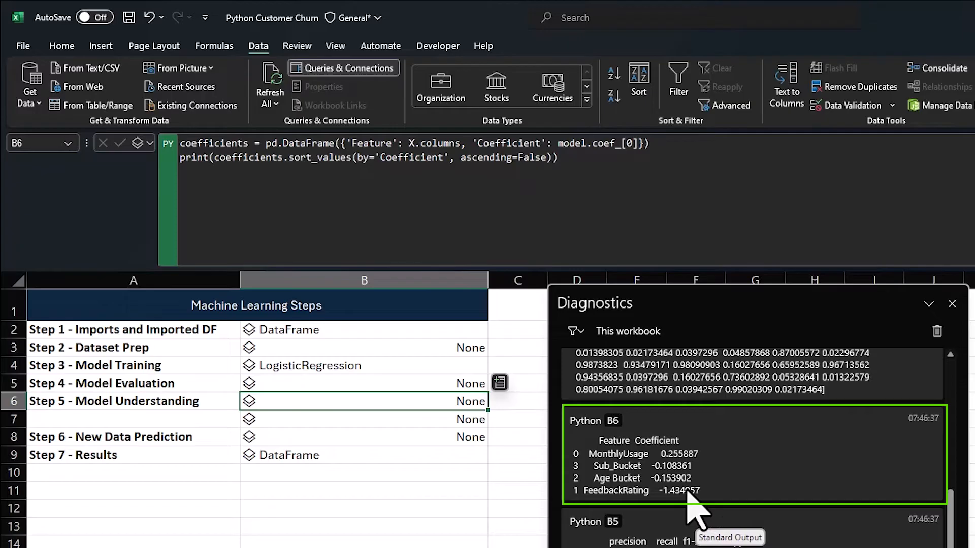
{"action": "left_click", "coordinate": [363, 419]}
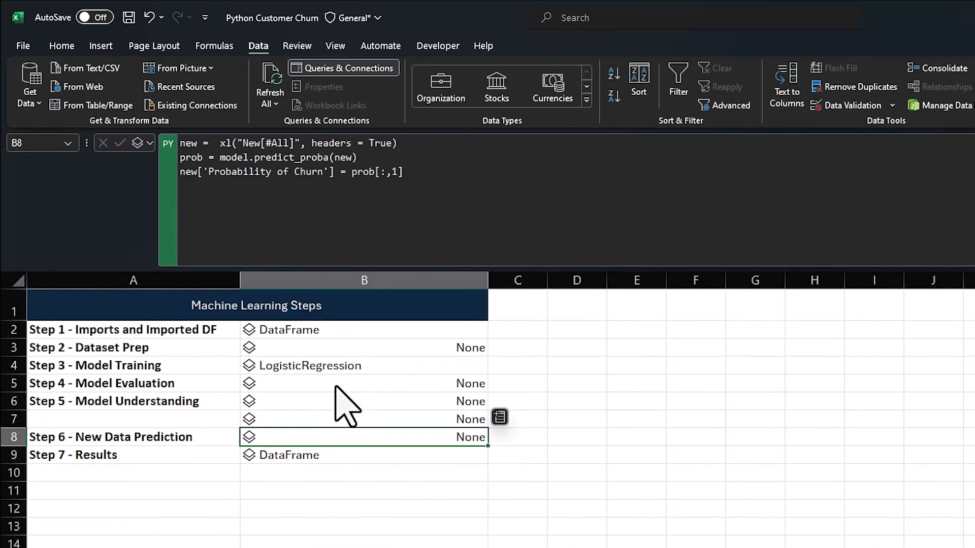
{"action": "mouse_move", "coordinate": [227, 144]}
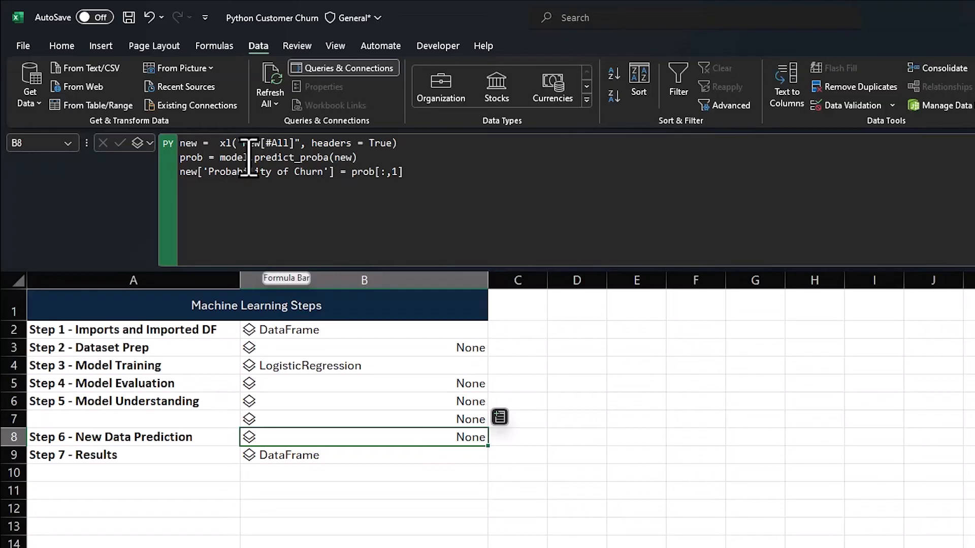
Inspect the new-data prediction code and show the Python Output choices for Results.
{"action": "left_click", "coordinate": [363, 455]}
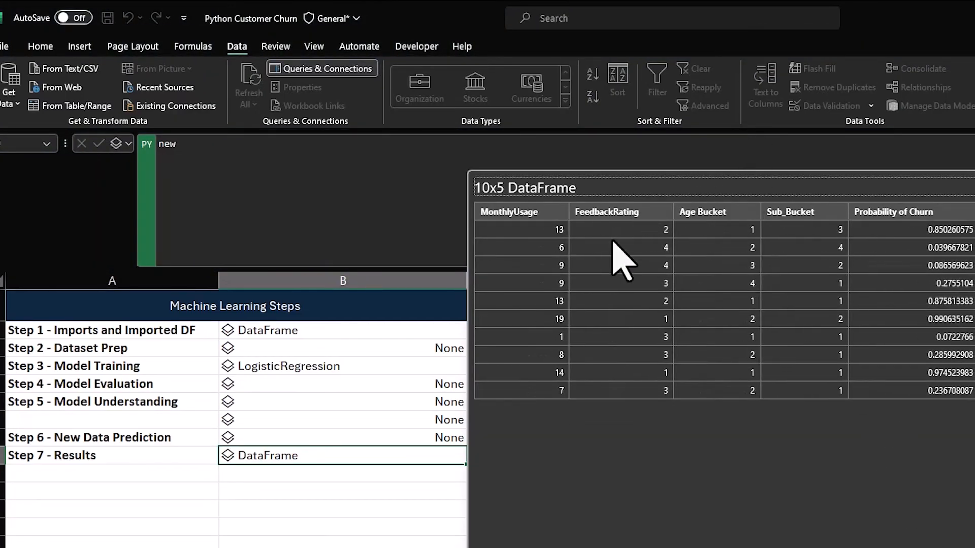
{"action": "mouse_move", "coordinate": [562, 410]}
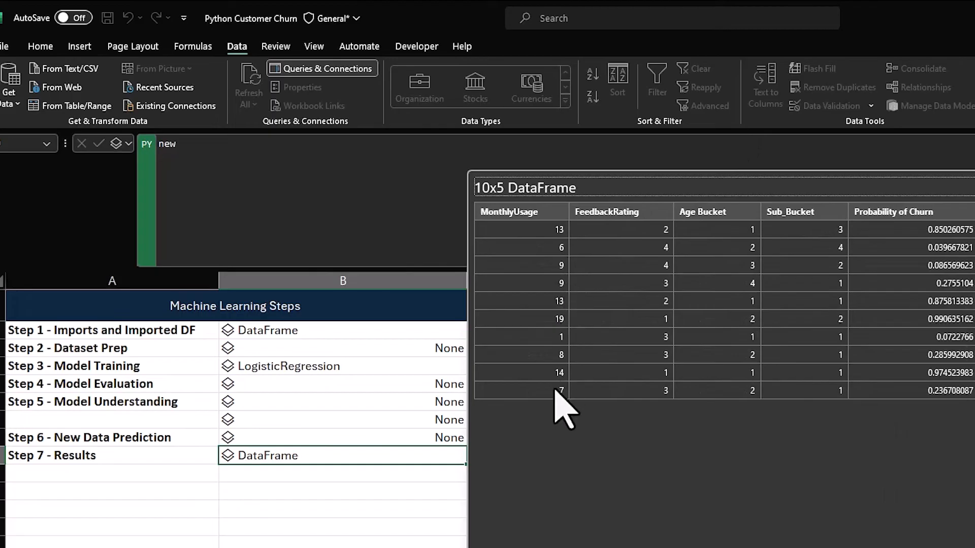
{"action": "mouse_move", "coordinate": [939, 249]}
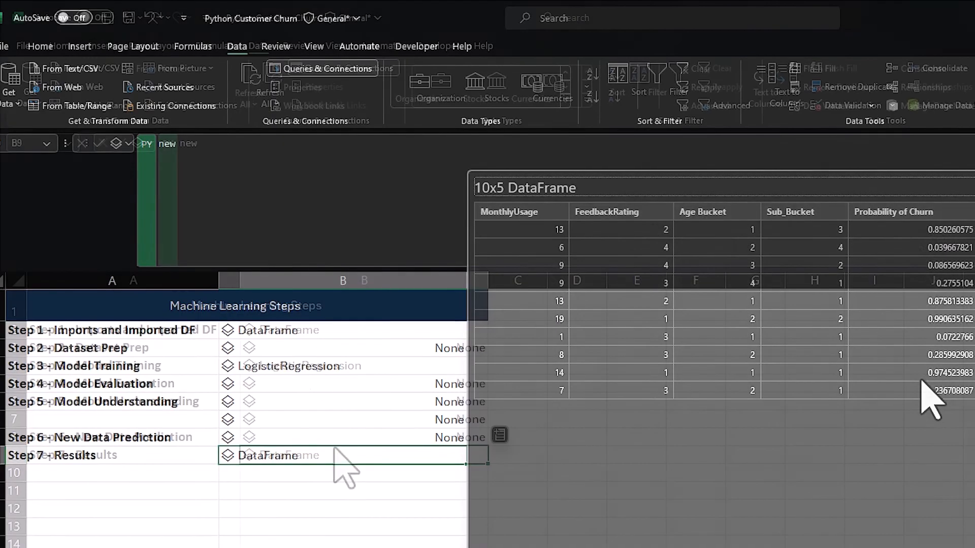
{"action": "left_click", "coordinate": [149, 143]}
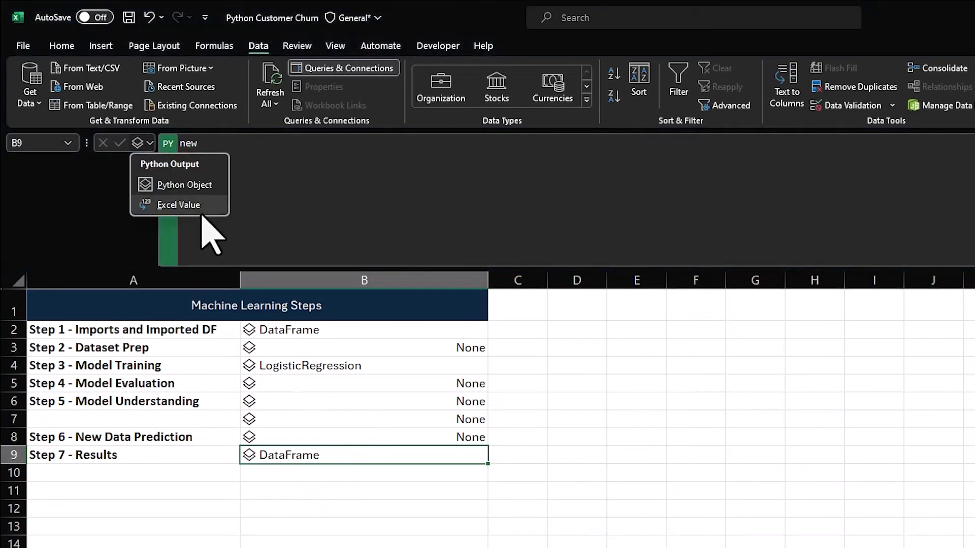
Return Results as an Excel Value spill and add the new customer row ending in 3.
{"action": "left_click", "coordinate": [178, 204]}
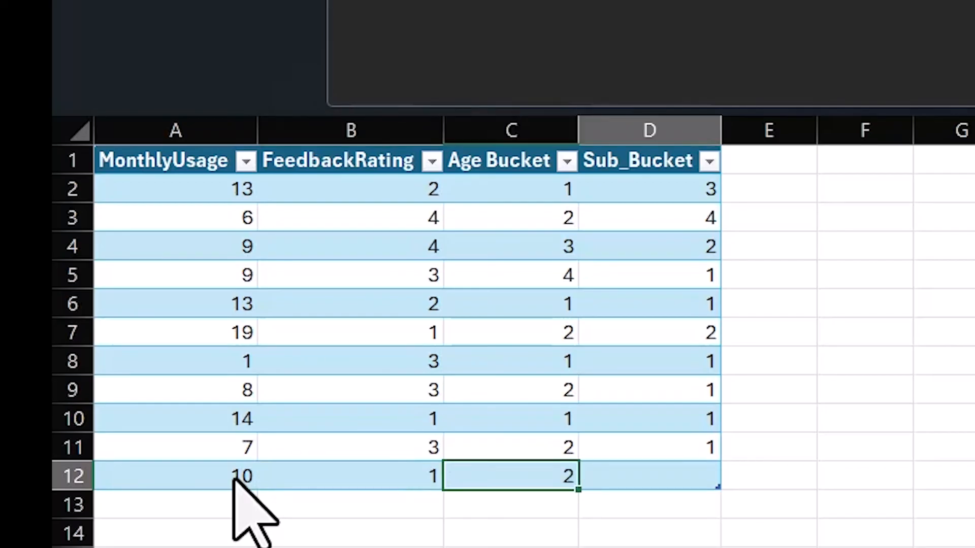
{"action": "type", "text": "3"}
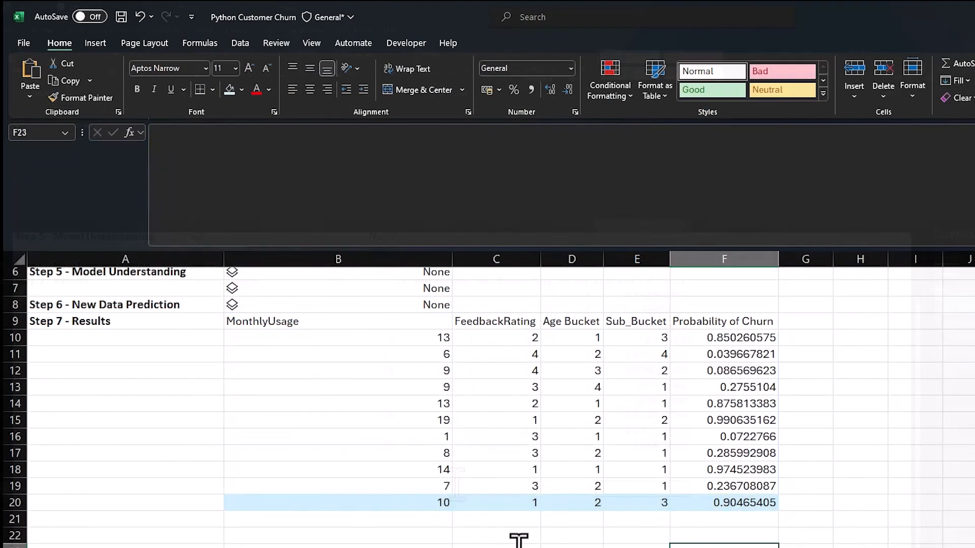
{"action": "scroll", "scroll_direction": "up", "scroll_amount": 3}
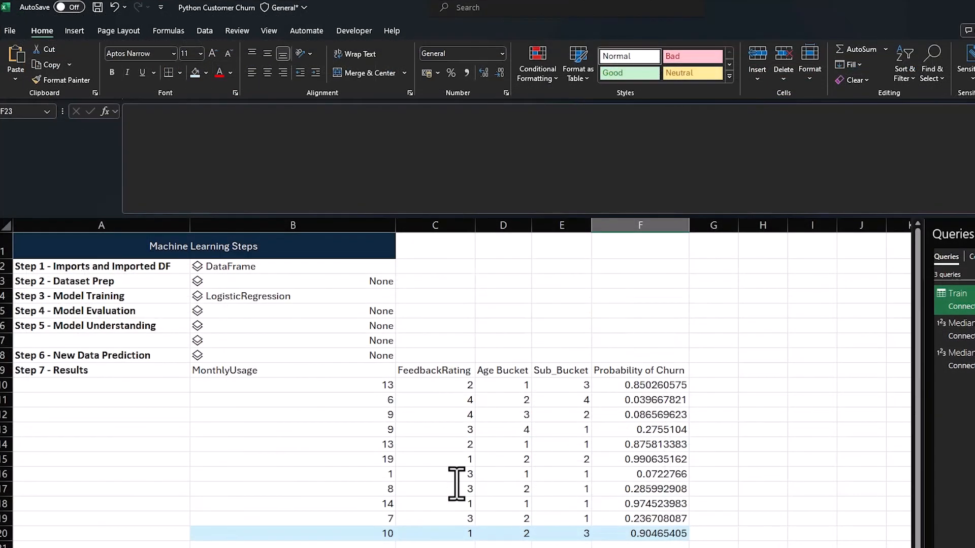
{"action": "mouse_move", "coordinate": [451, 463]}
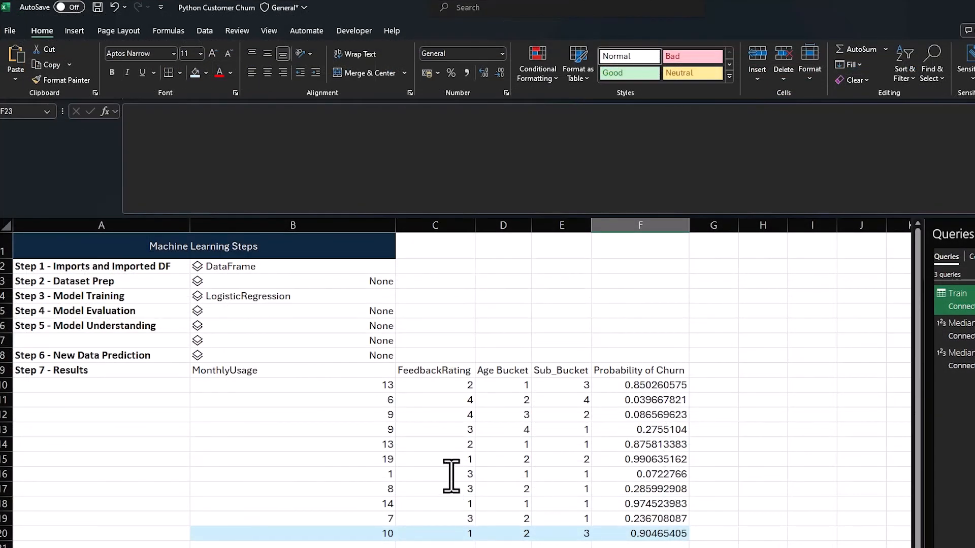